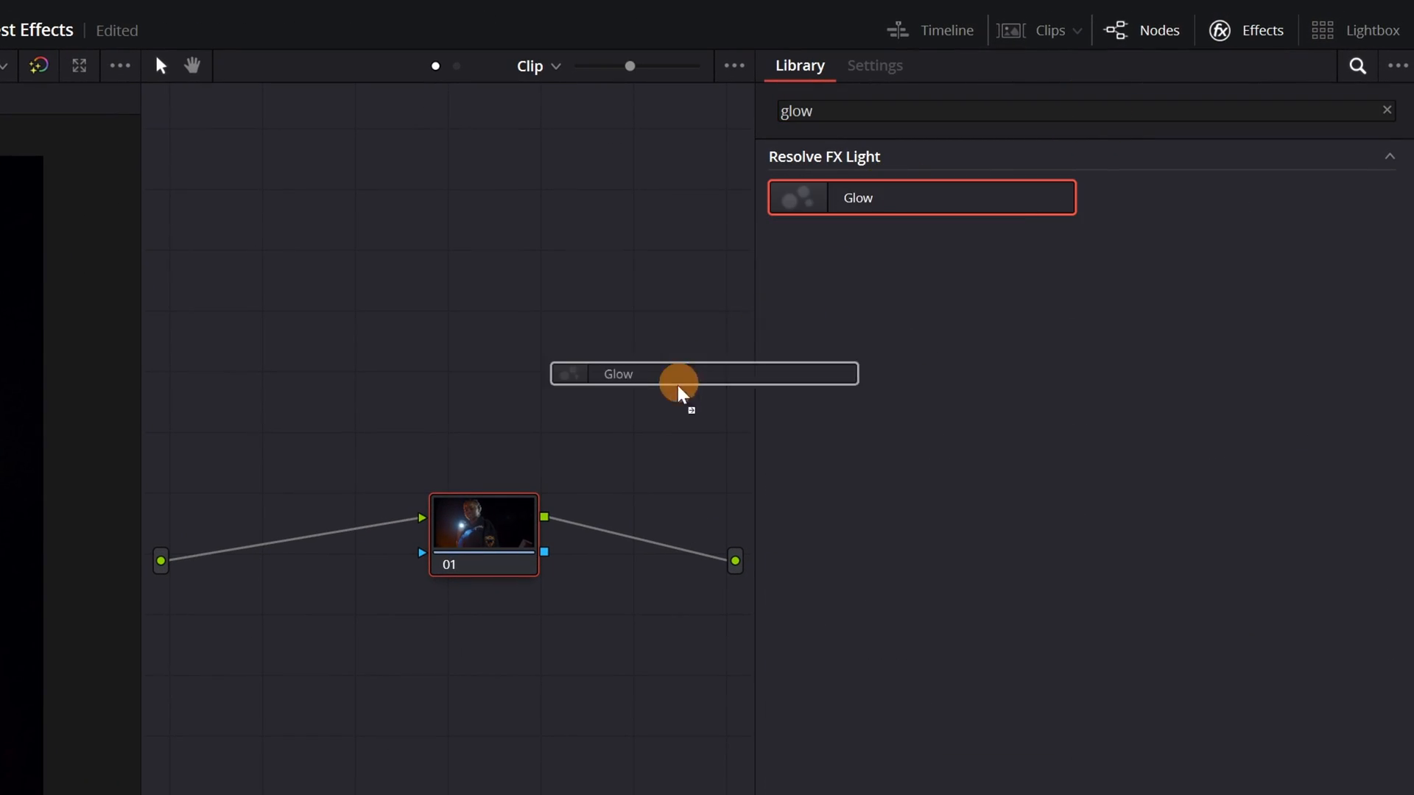
Step: Apply Glow to the flashlight clip's node 01 and set its composite type to Screen
drag(676, 378, 483, 532)
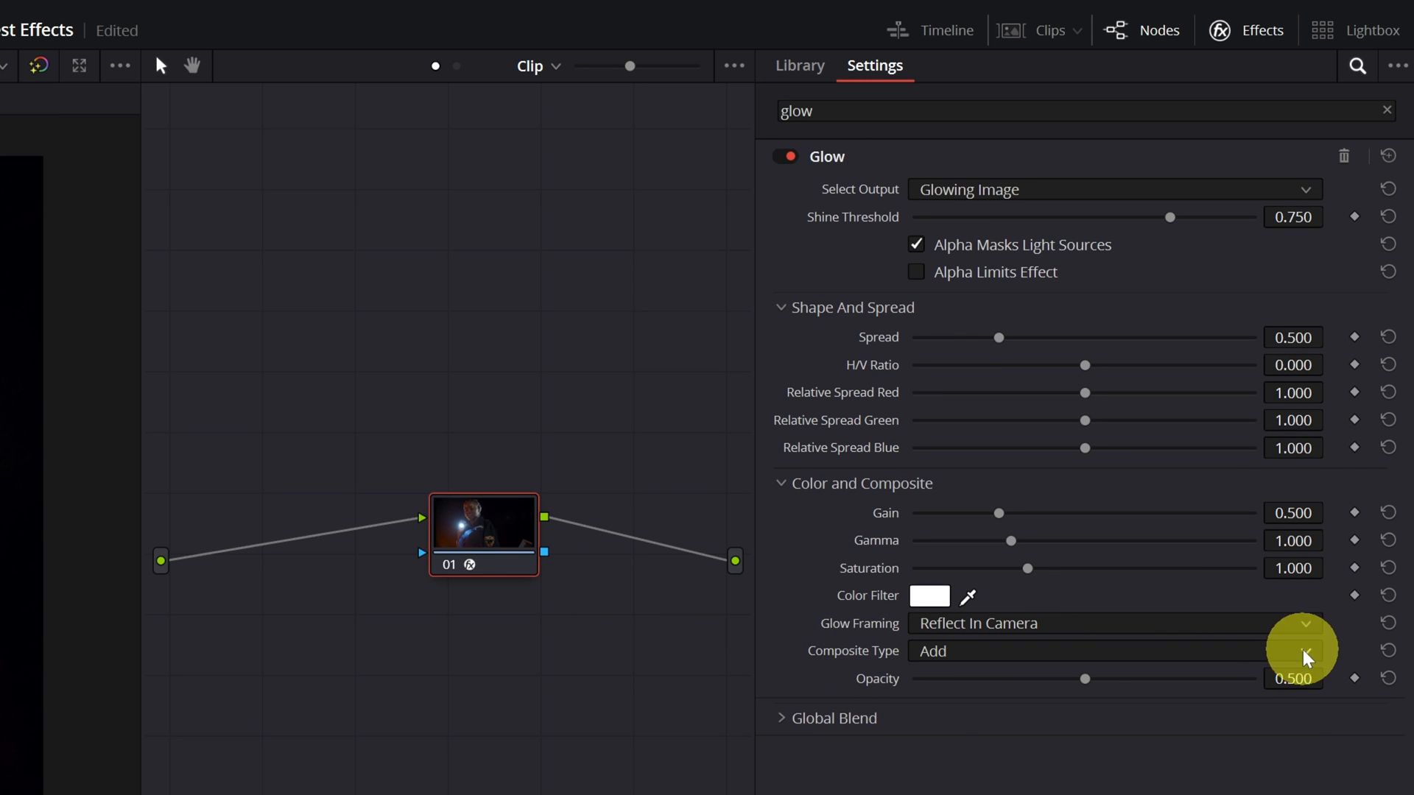
click(1305, 651)
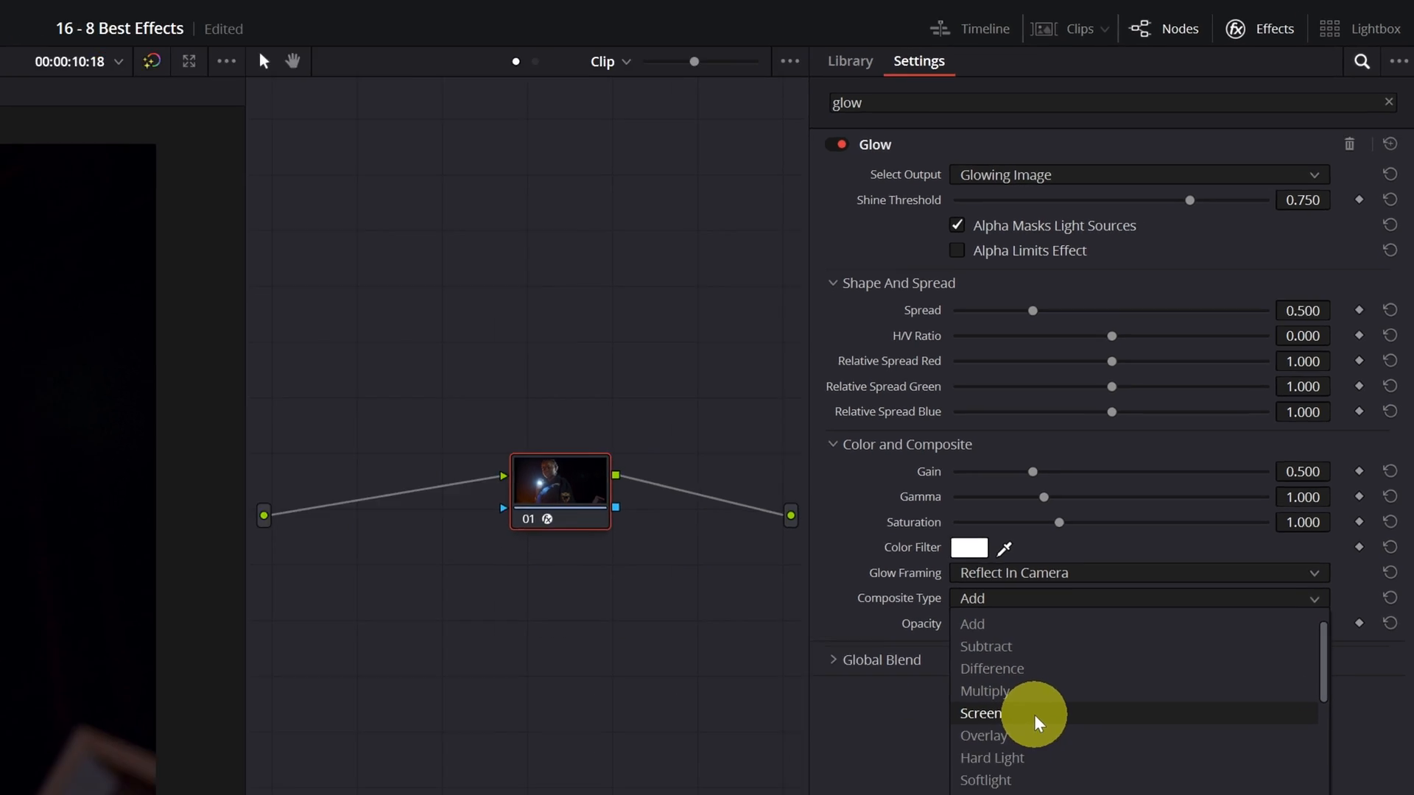
click(981, 713)
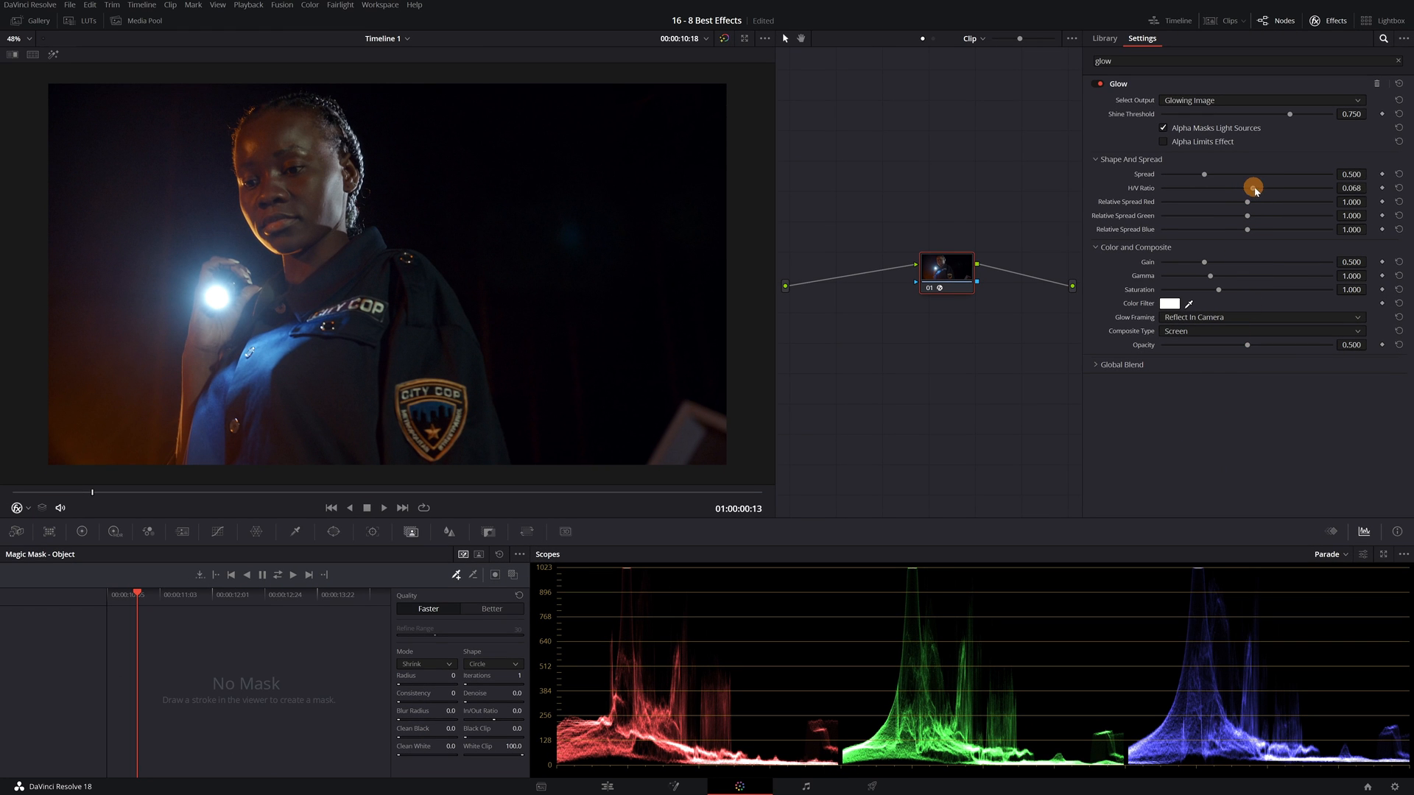
Step: Set the glow's H/V ratio to 1.000, gain to about 1.48 and saturation to about 2.18
drag(1253, 187, 1162, 187)
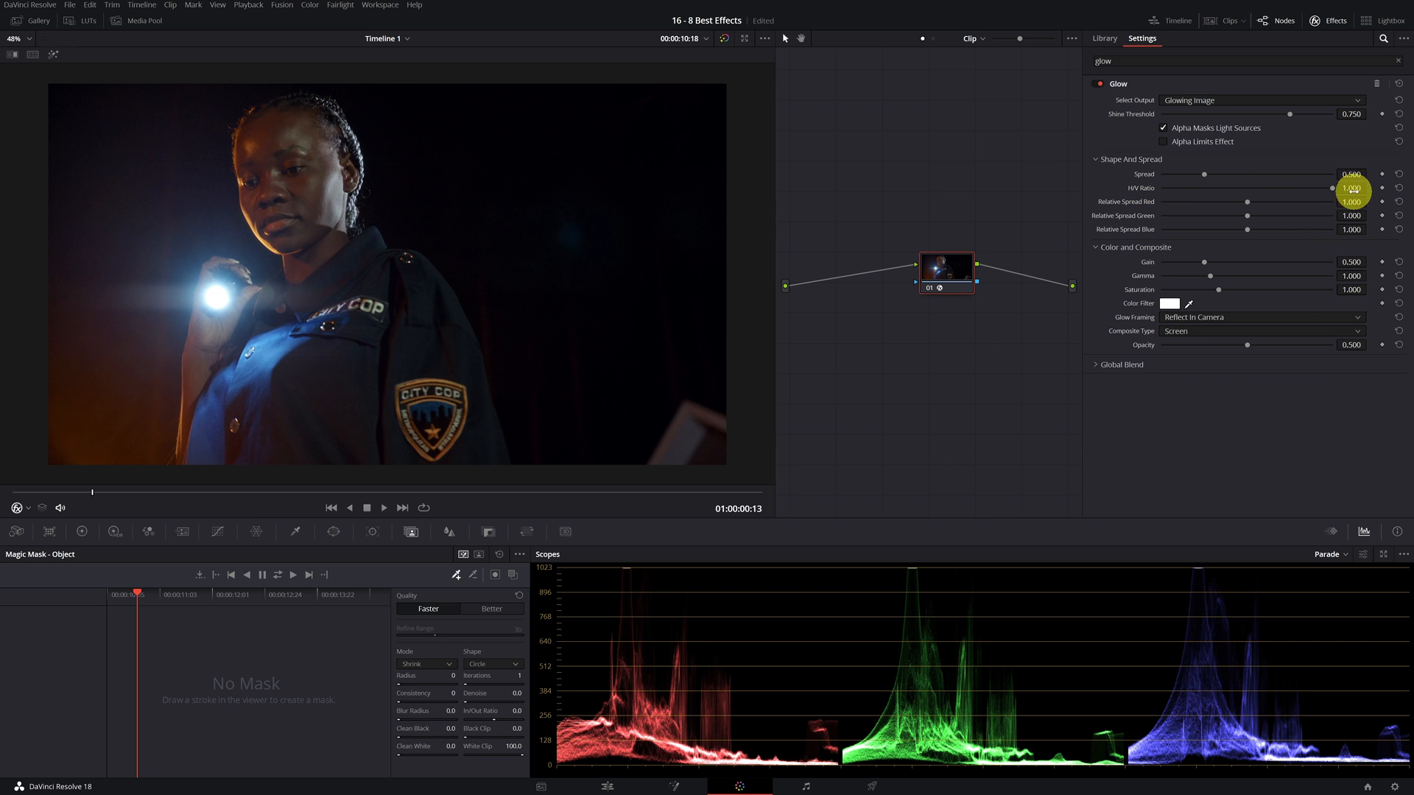
drag(1219, 262, 1290, 255)
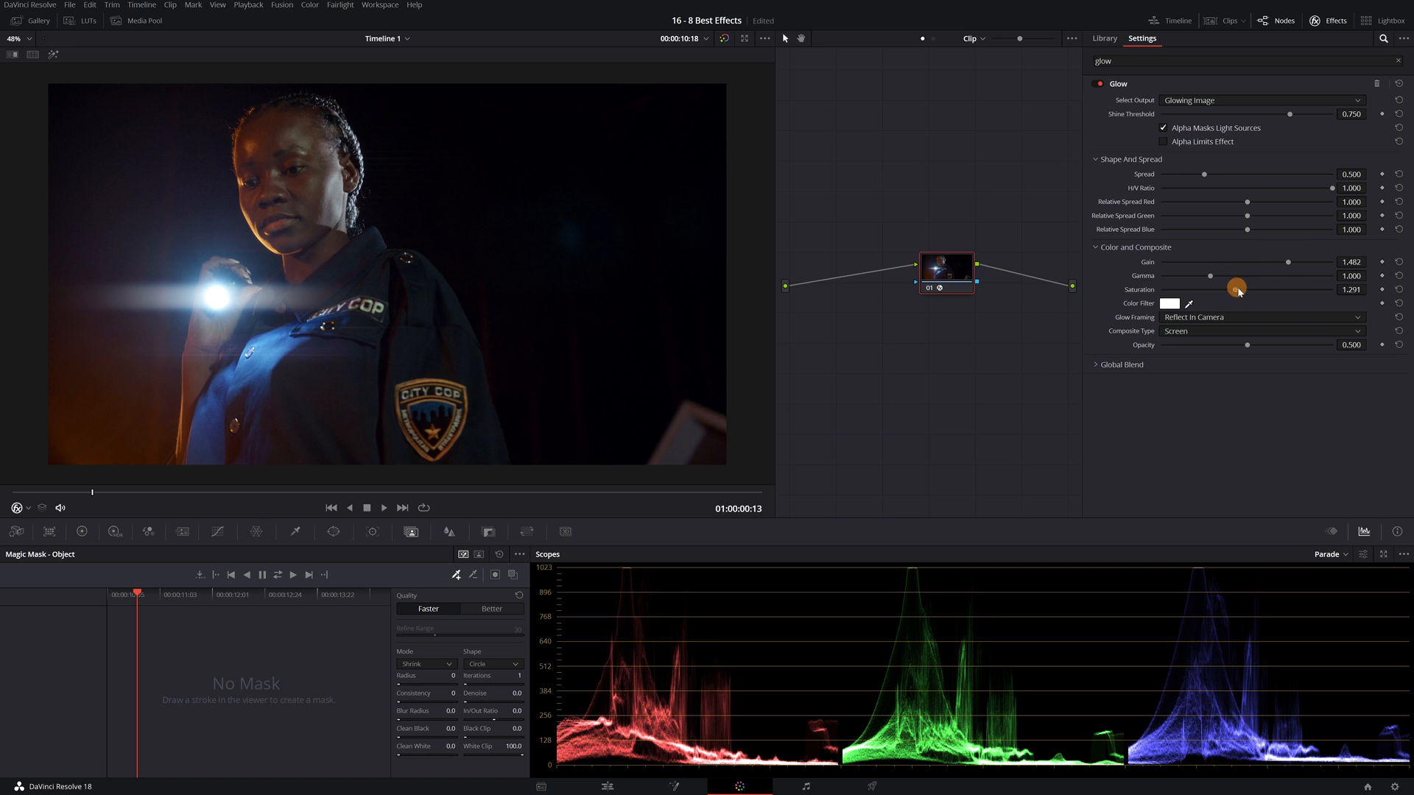
drag(1239, 289, 1177, 291)
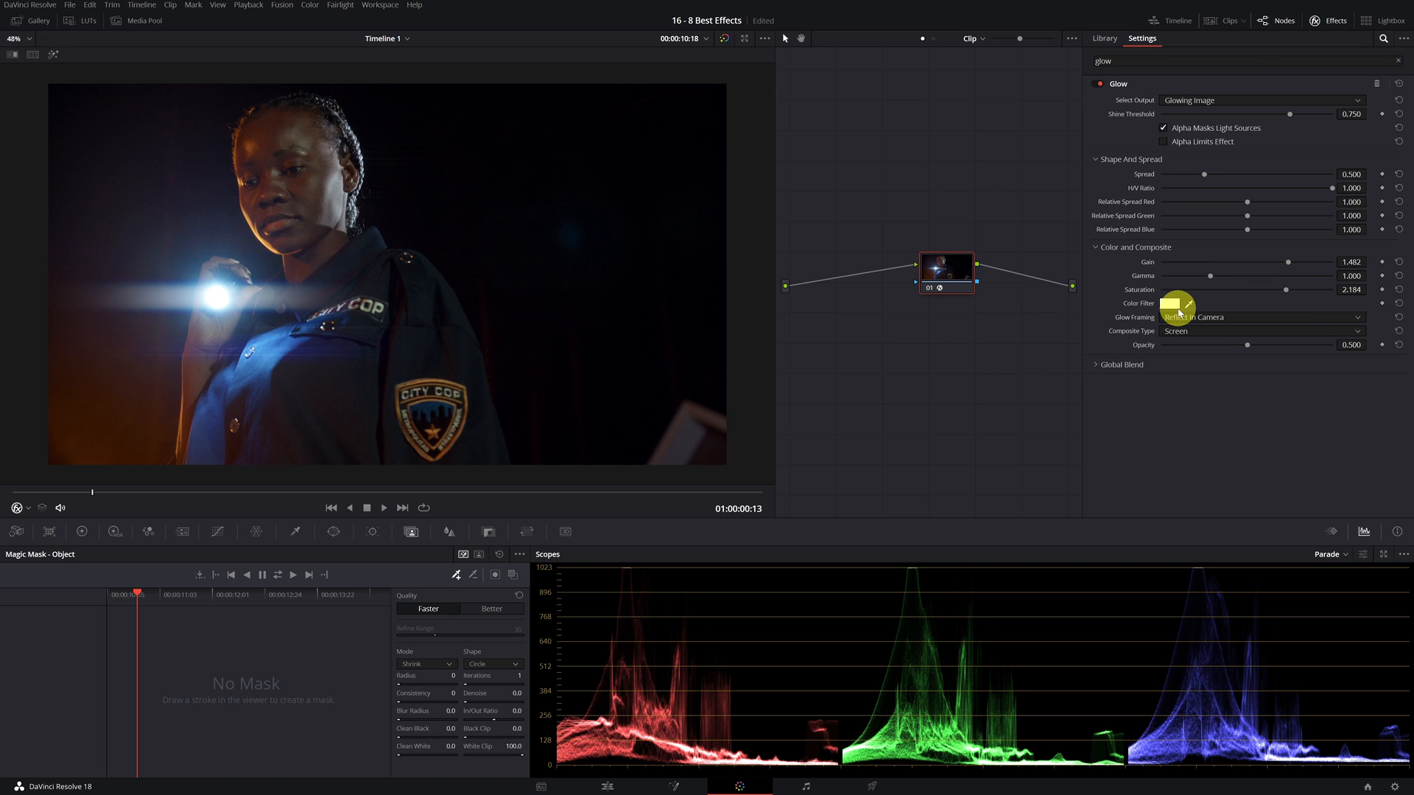
Step: Choose a deep blue in the Color Filter swatch to tint the glow
click(1173, 303)
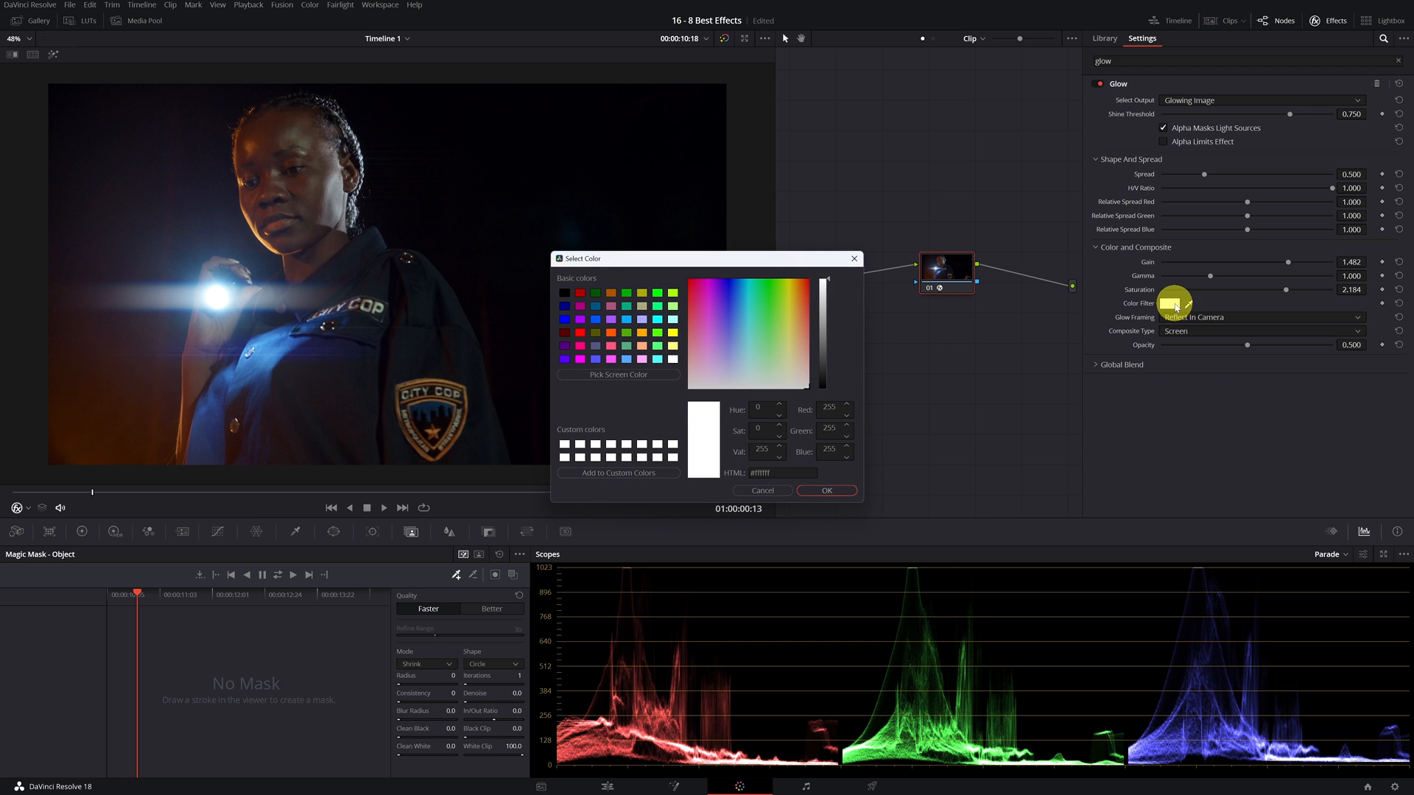
click(744, 297)
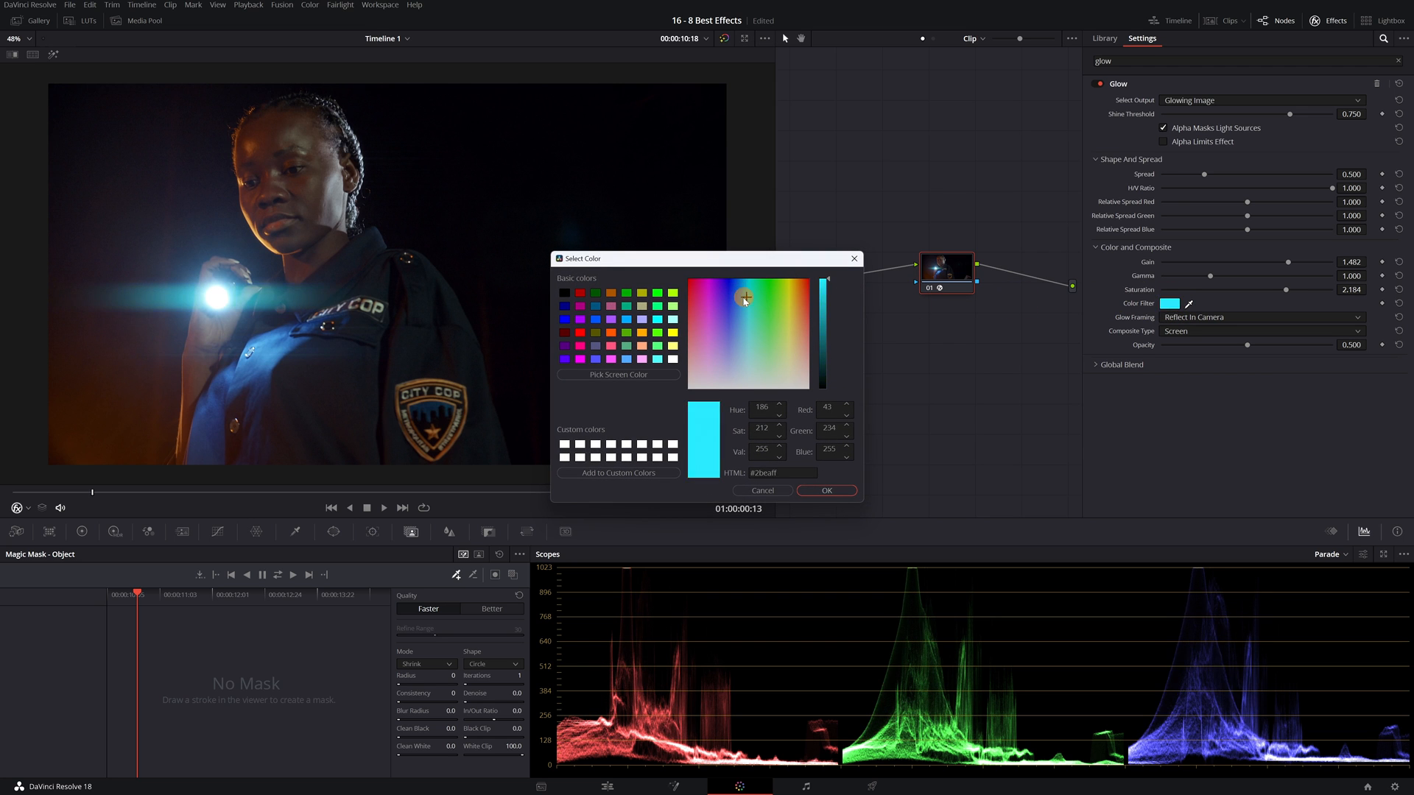
click(736, 295)
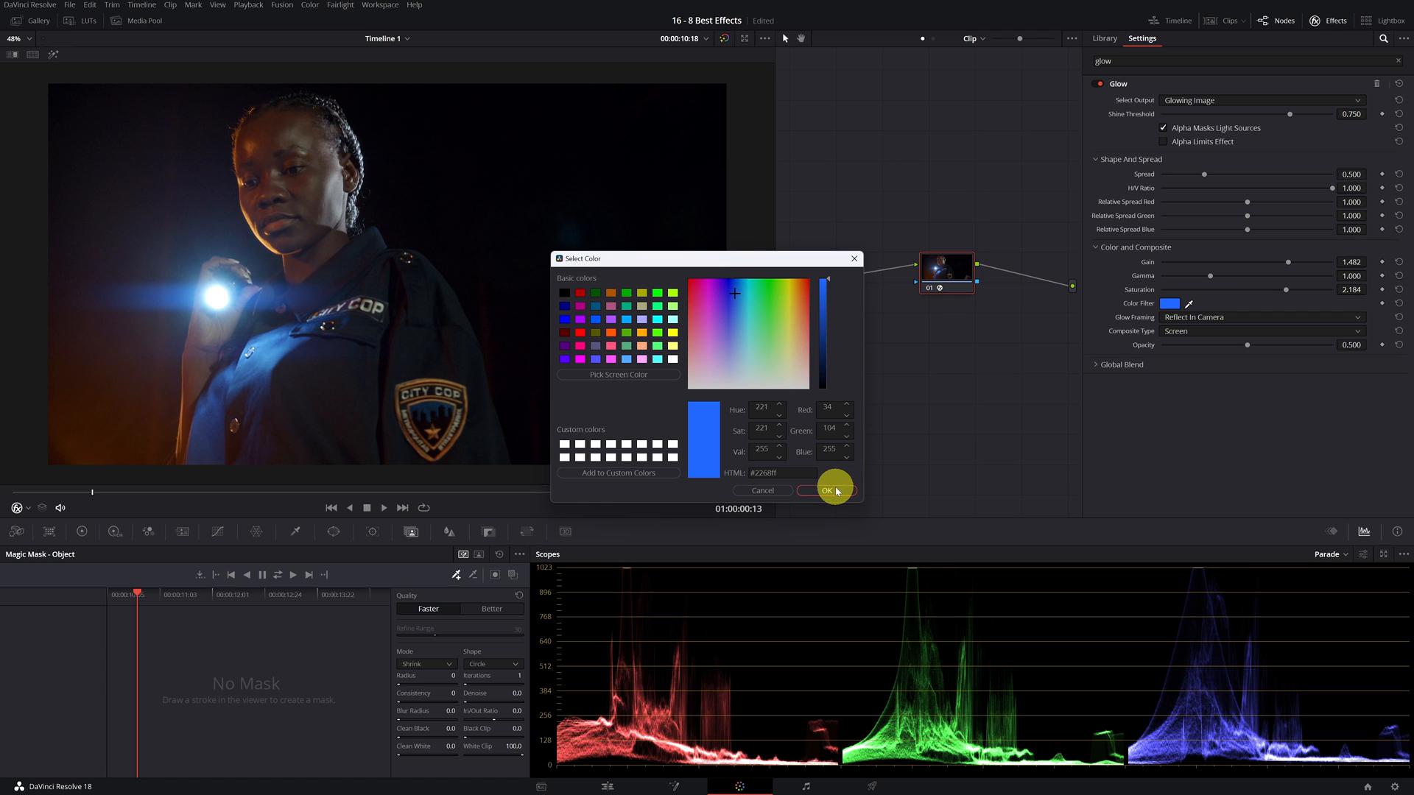
click(828, 490)
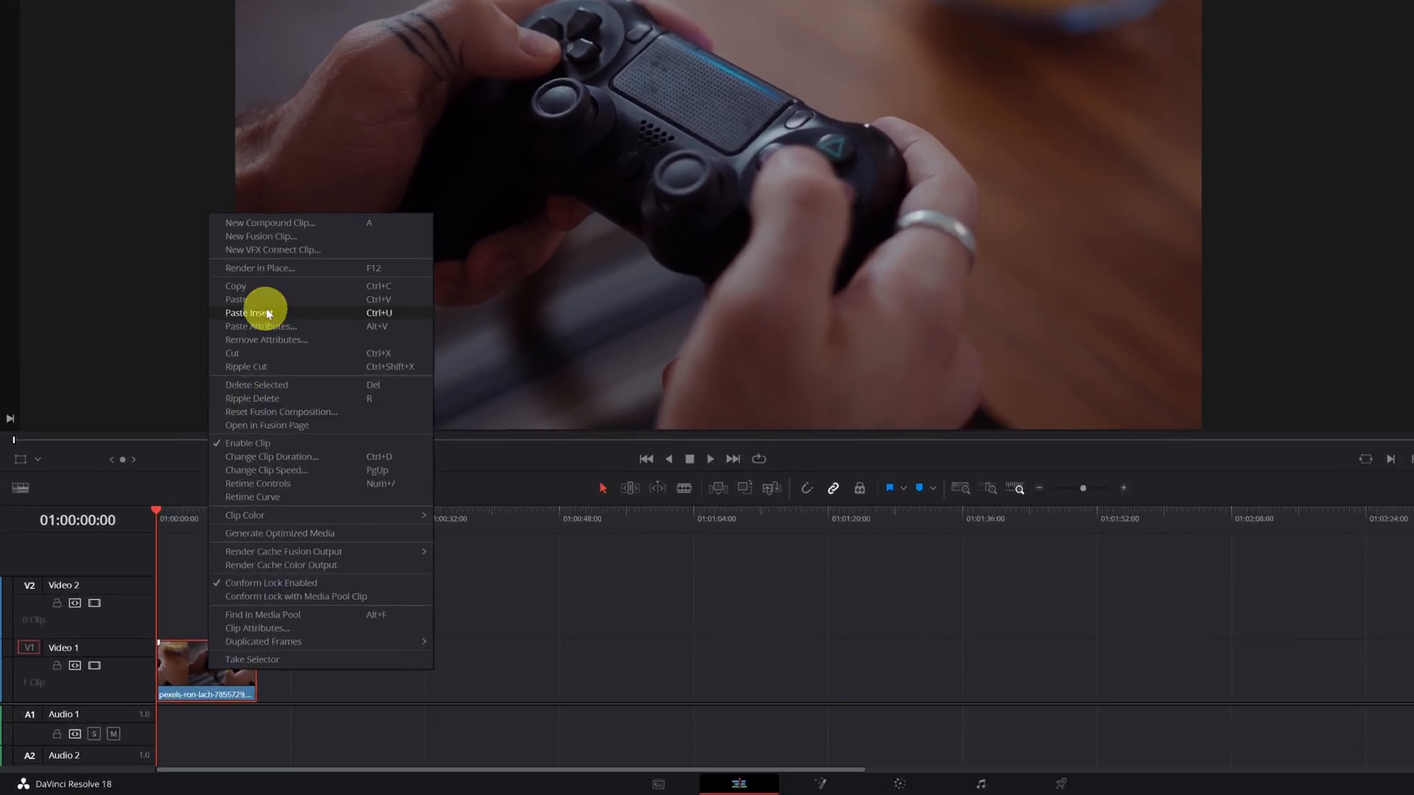
Step: Find Edge Detect under Open FX via a 'detec' search and apply it to the controller clip
click(251, 312)
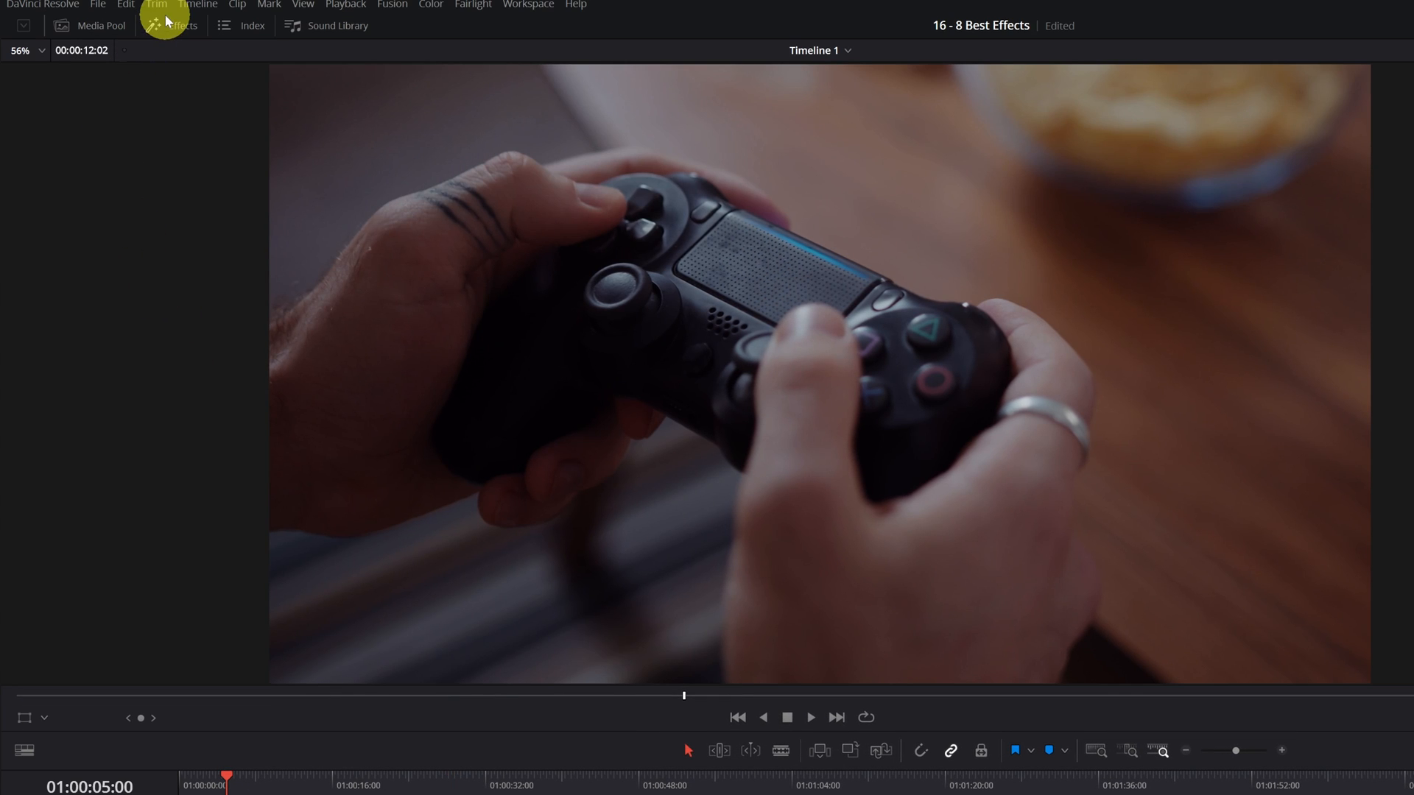
click(159, 26)
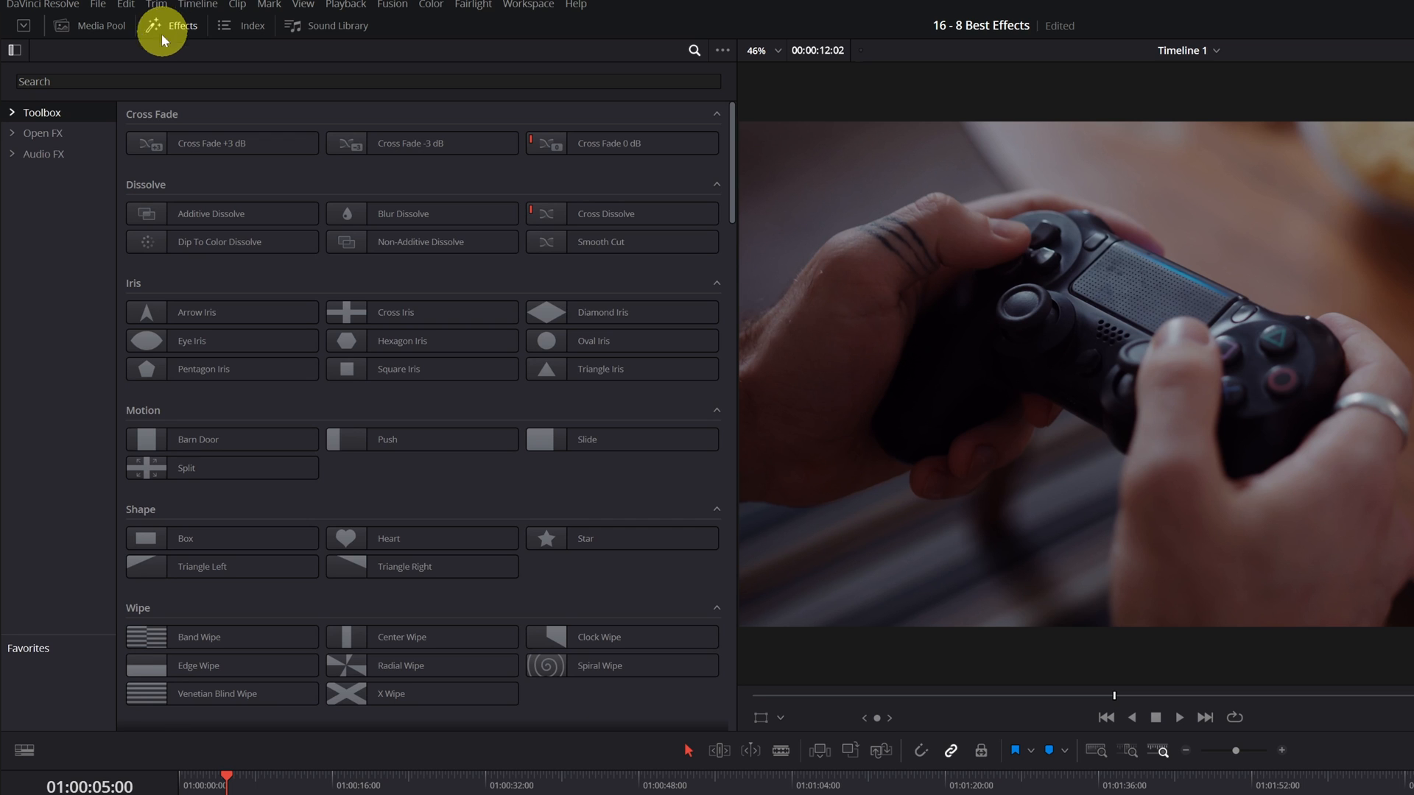
click(45, 133)
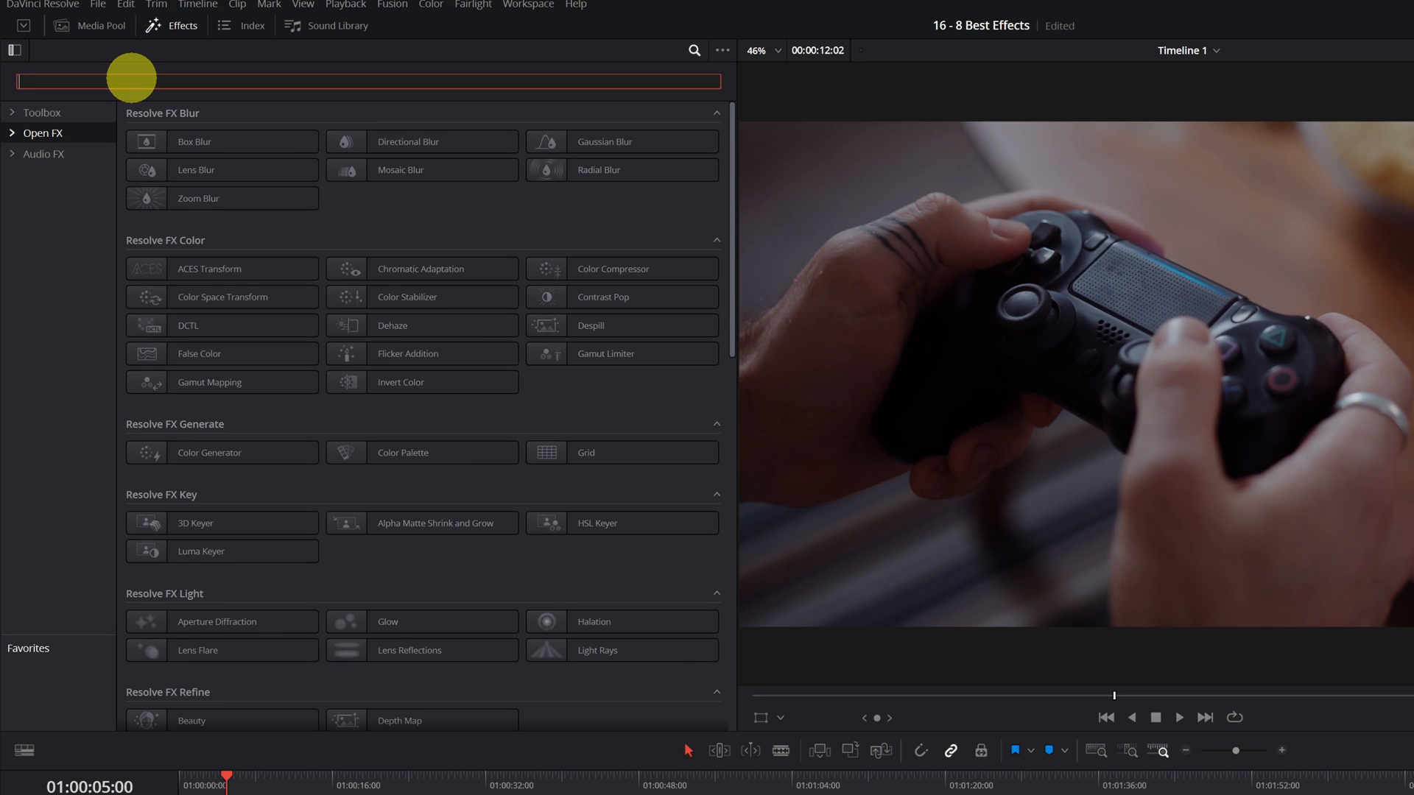
text(detec)
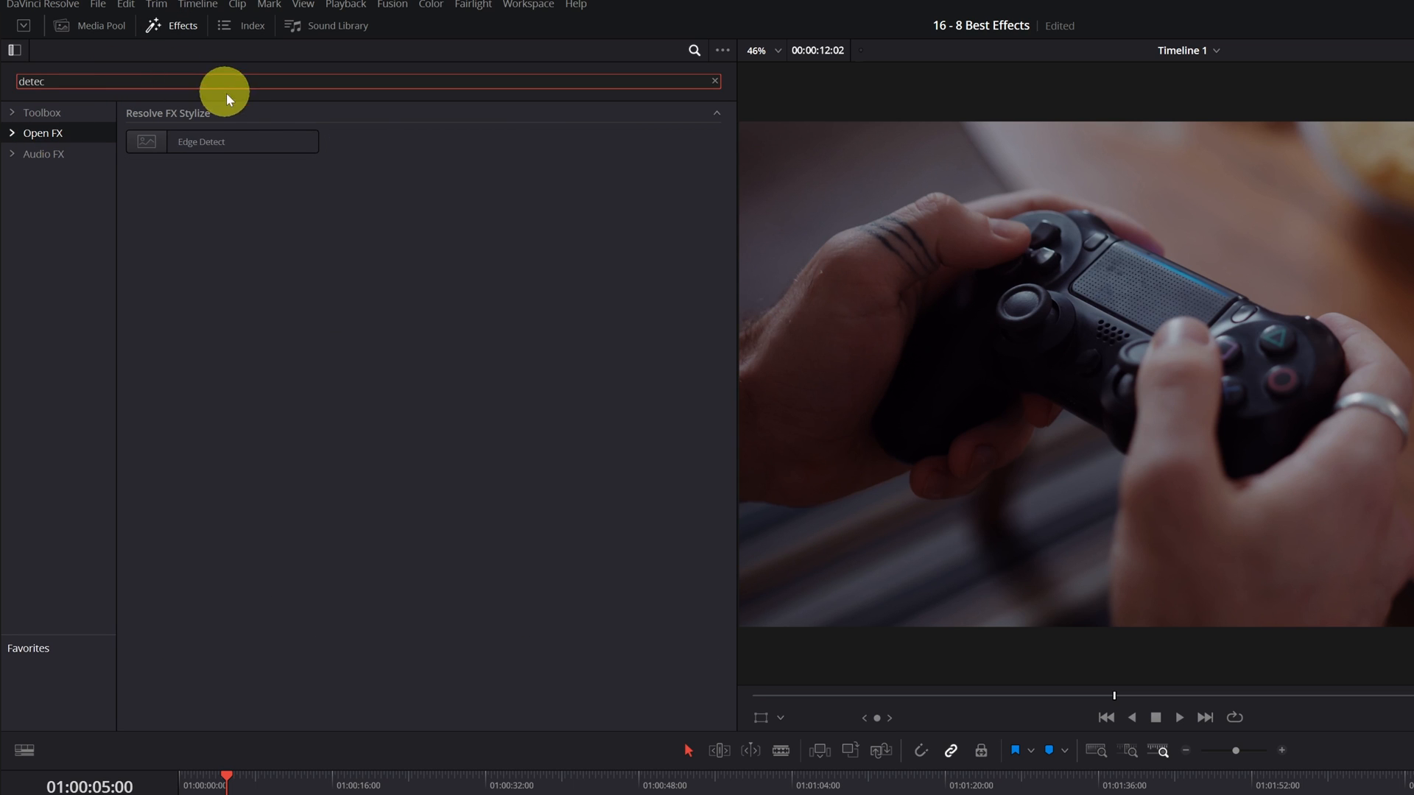
double_click(200, 141)
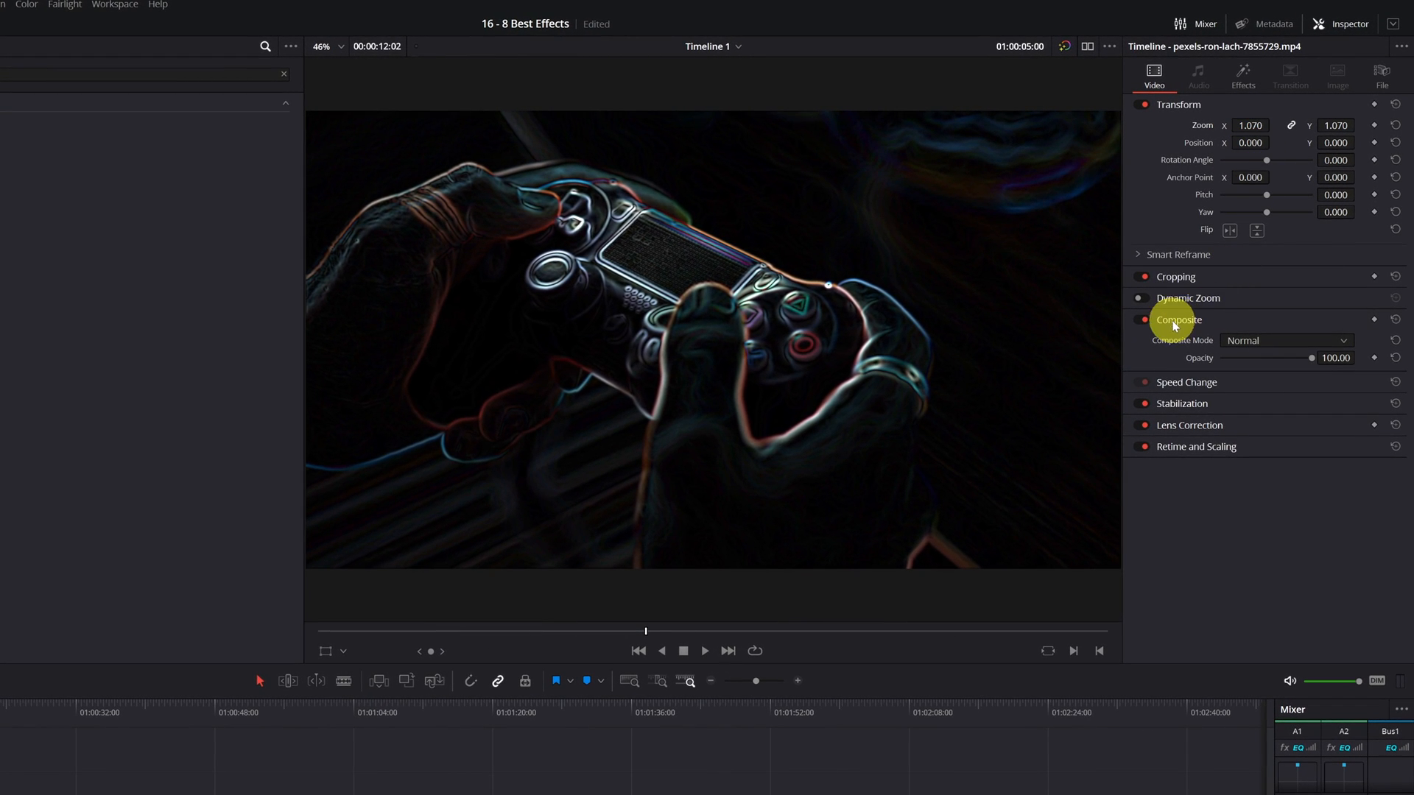
Step: Set the clip's composite mode to Screen, lower Edge Width to 0.170 and tweak Brightness
click(1286, 340)
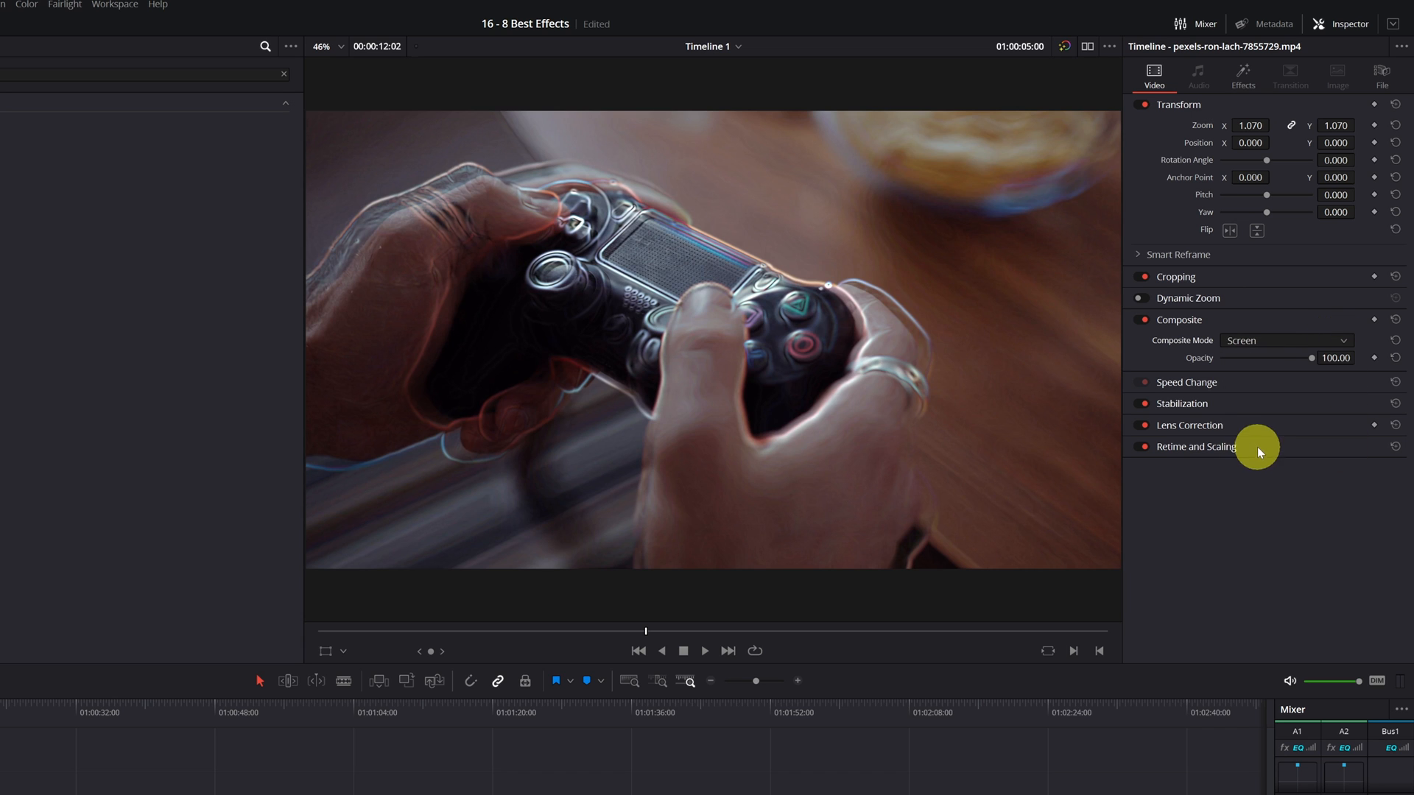
click(1243, 74)
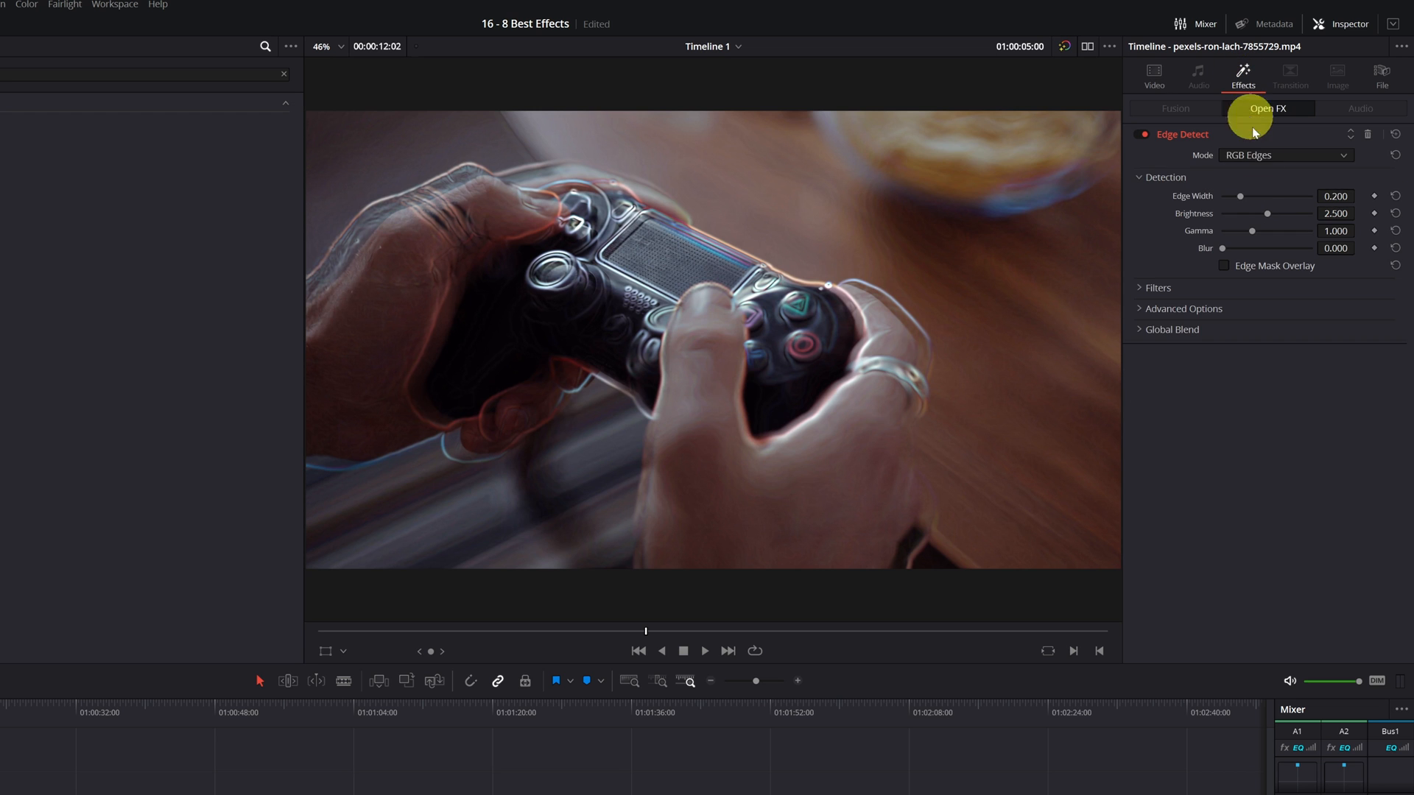
drag(1240, 196, 1239, 196)
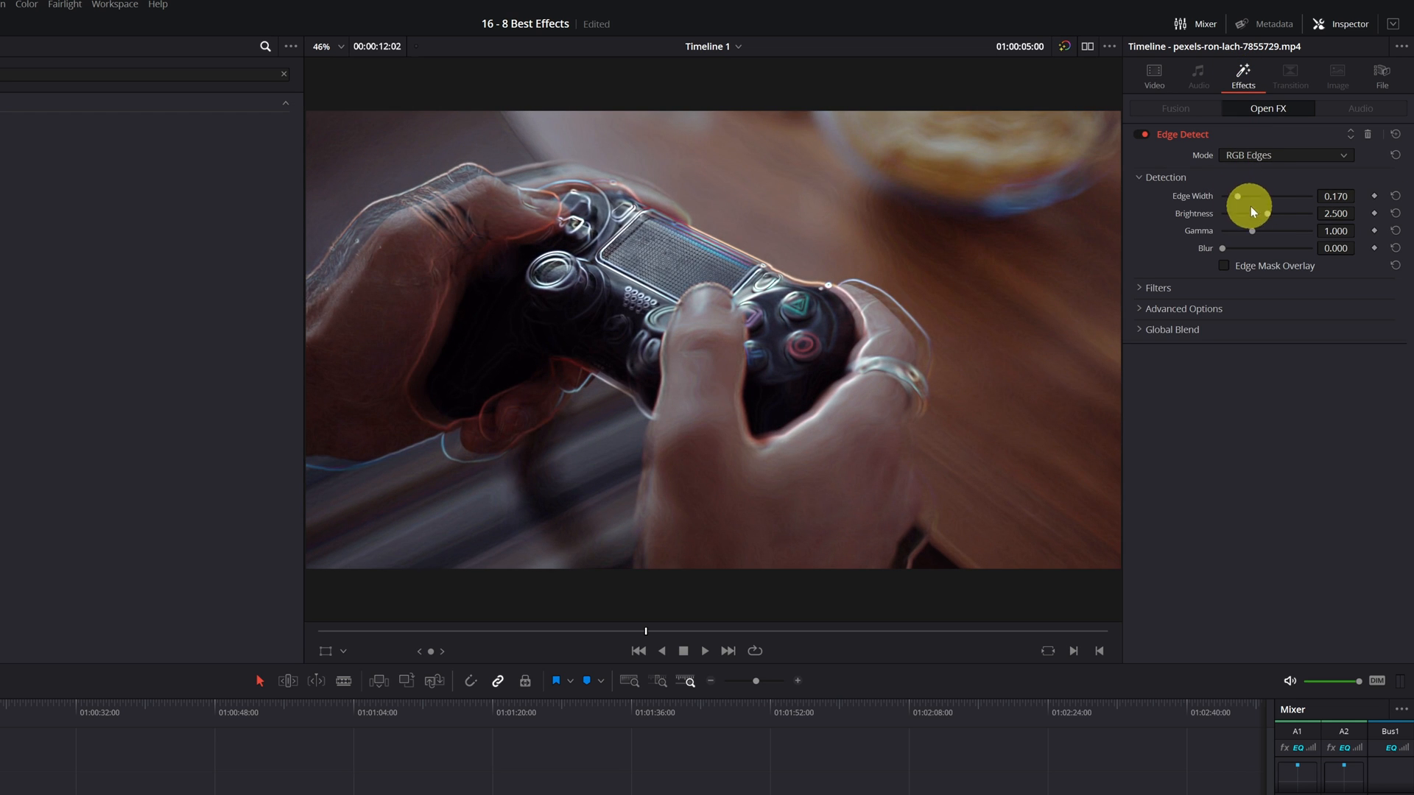
drag(1250, 212, 1268, 215)
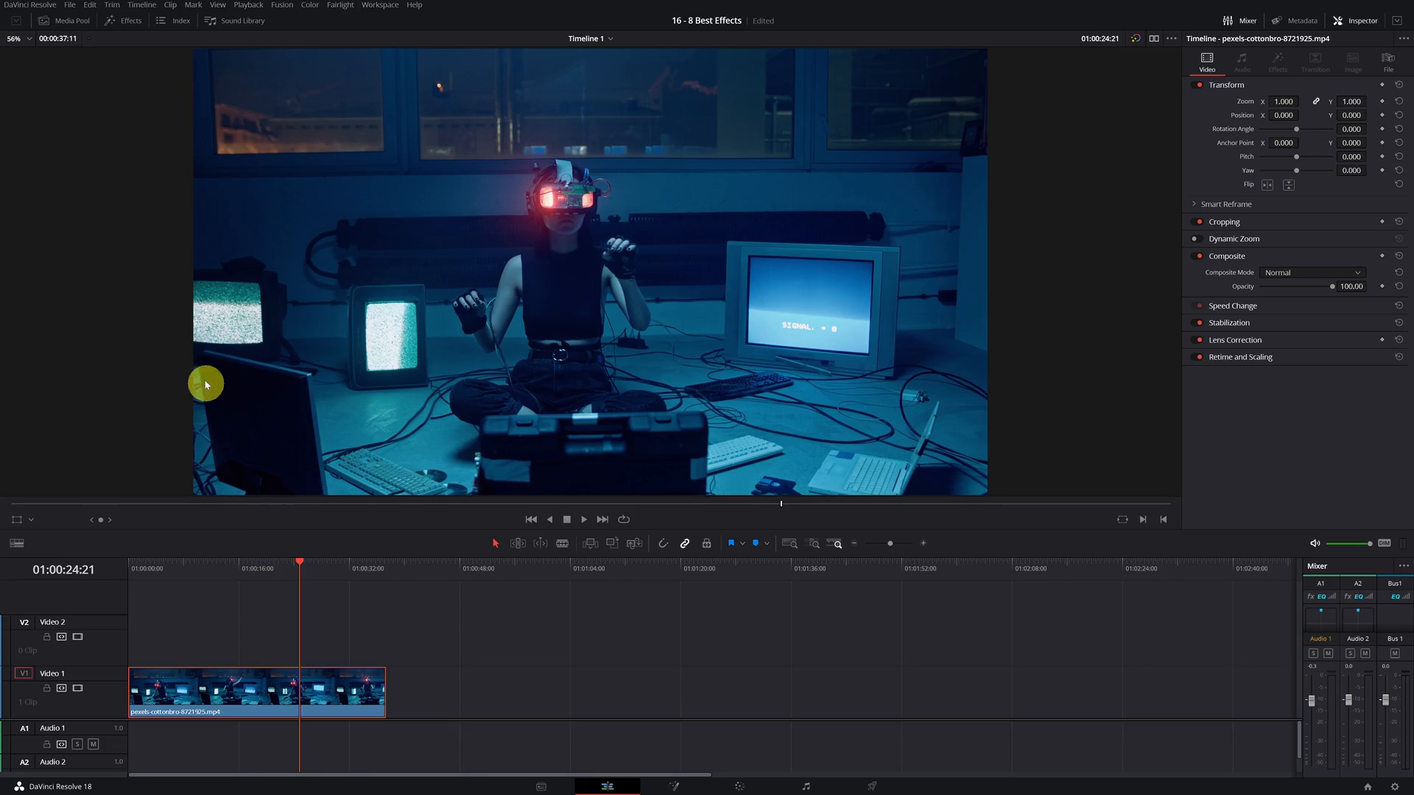
Step: Search 'digital', apply Digital Glitch to the VR-headset clip and show its effect settings
click(121, 21)
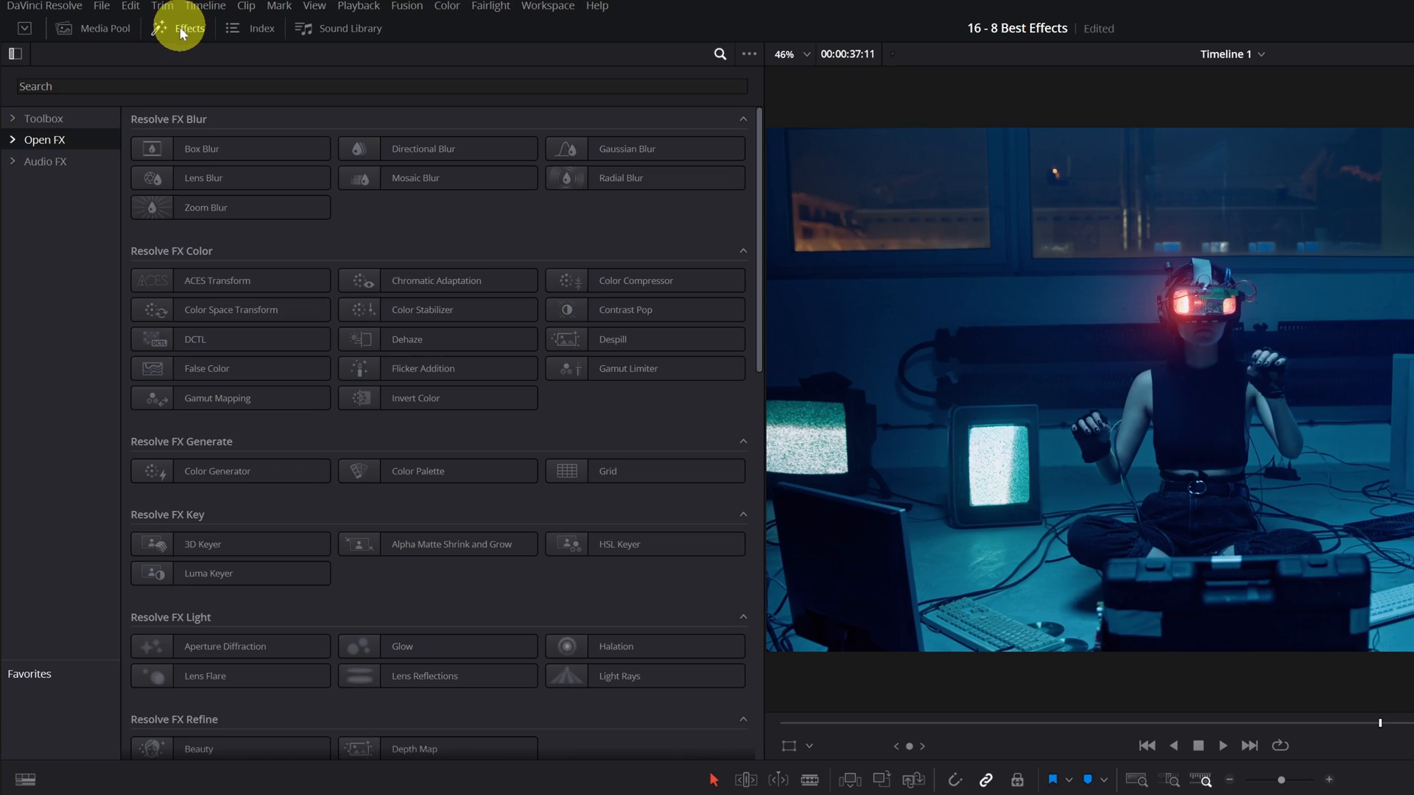
click(45, 118)
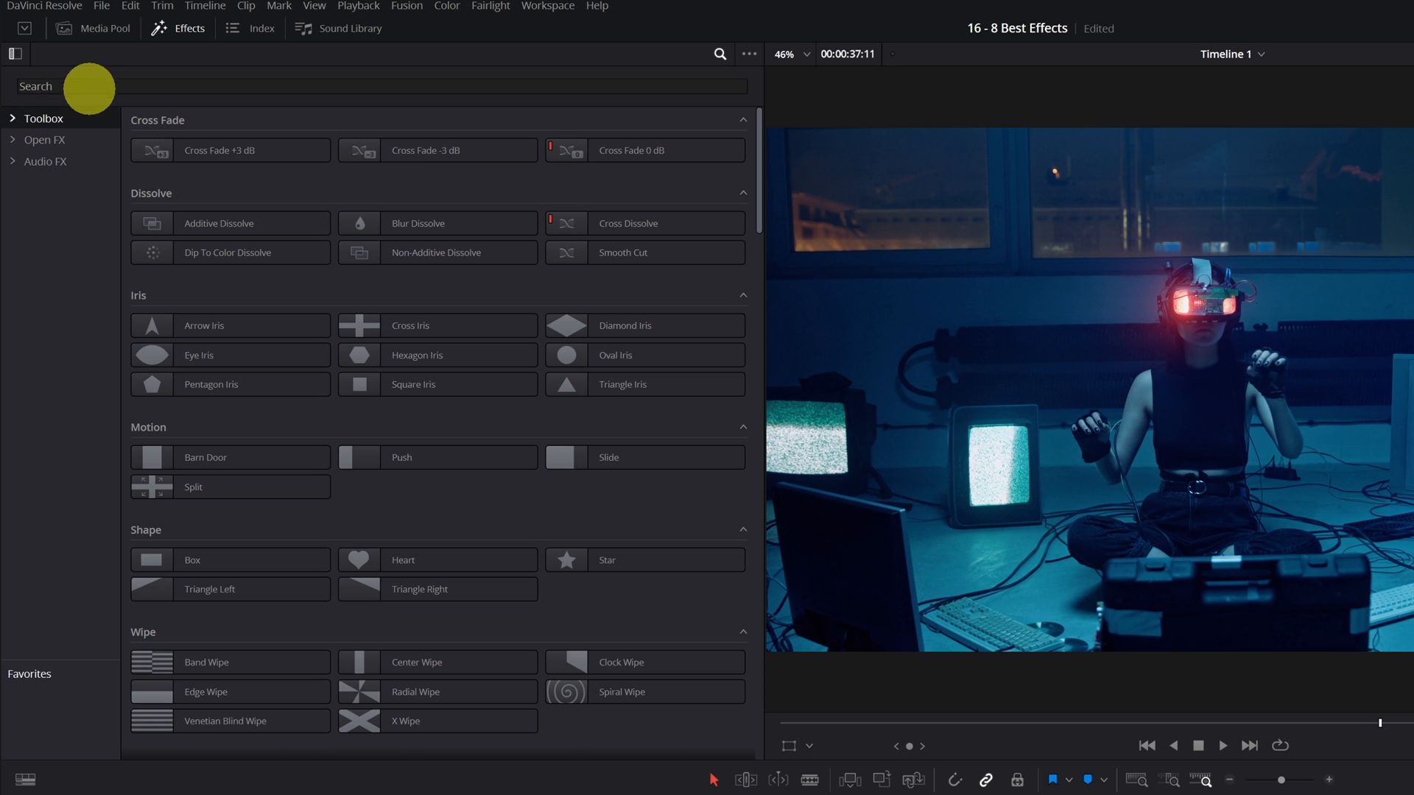
text(digital)
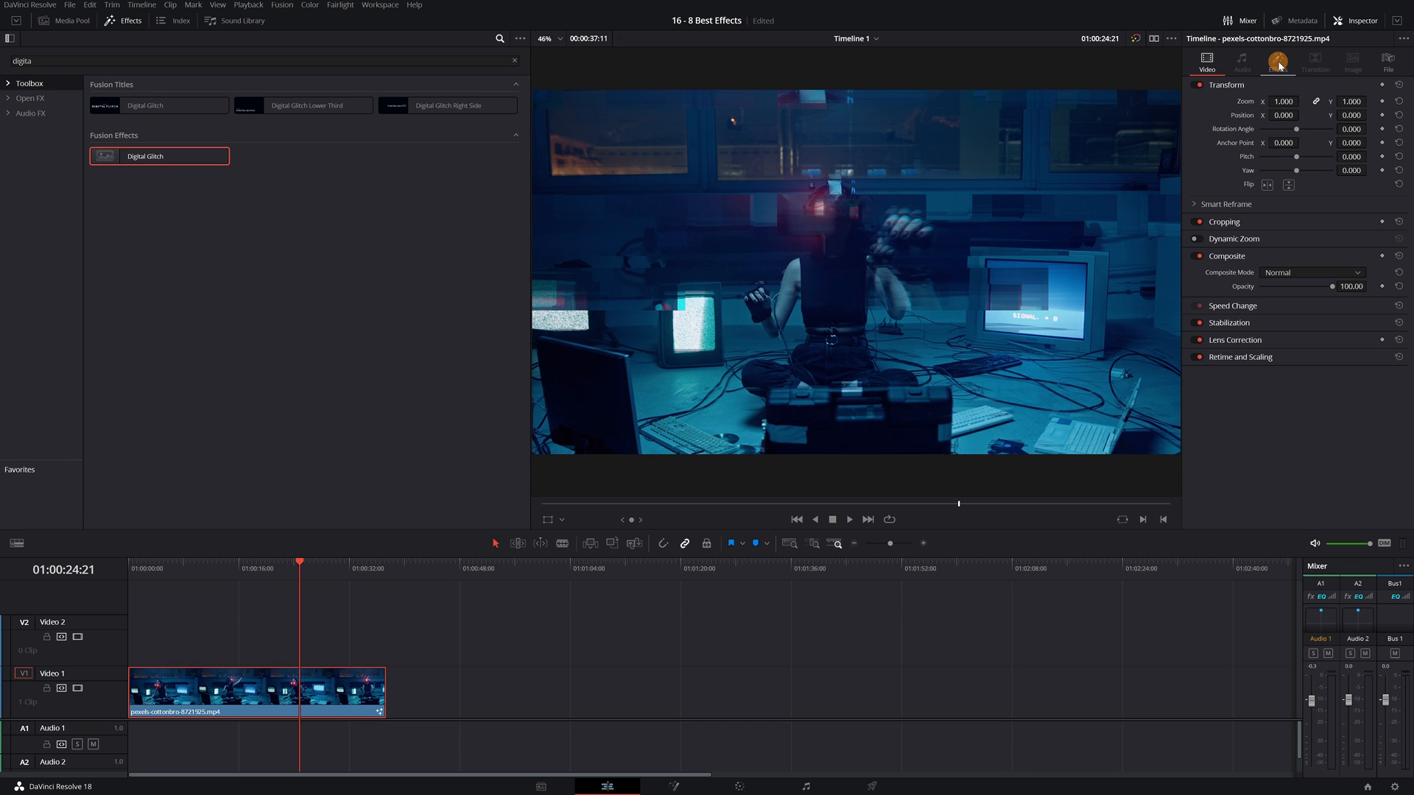
click(1279, 62)
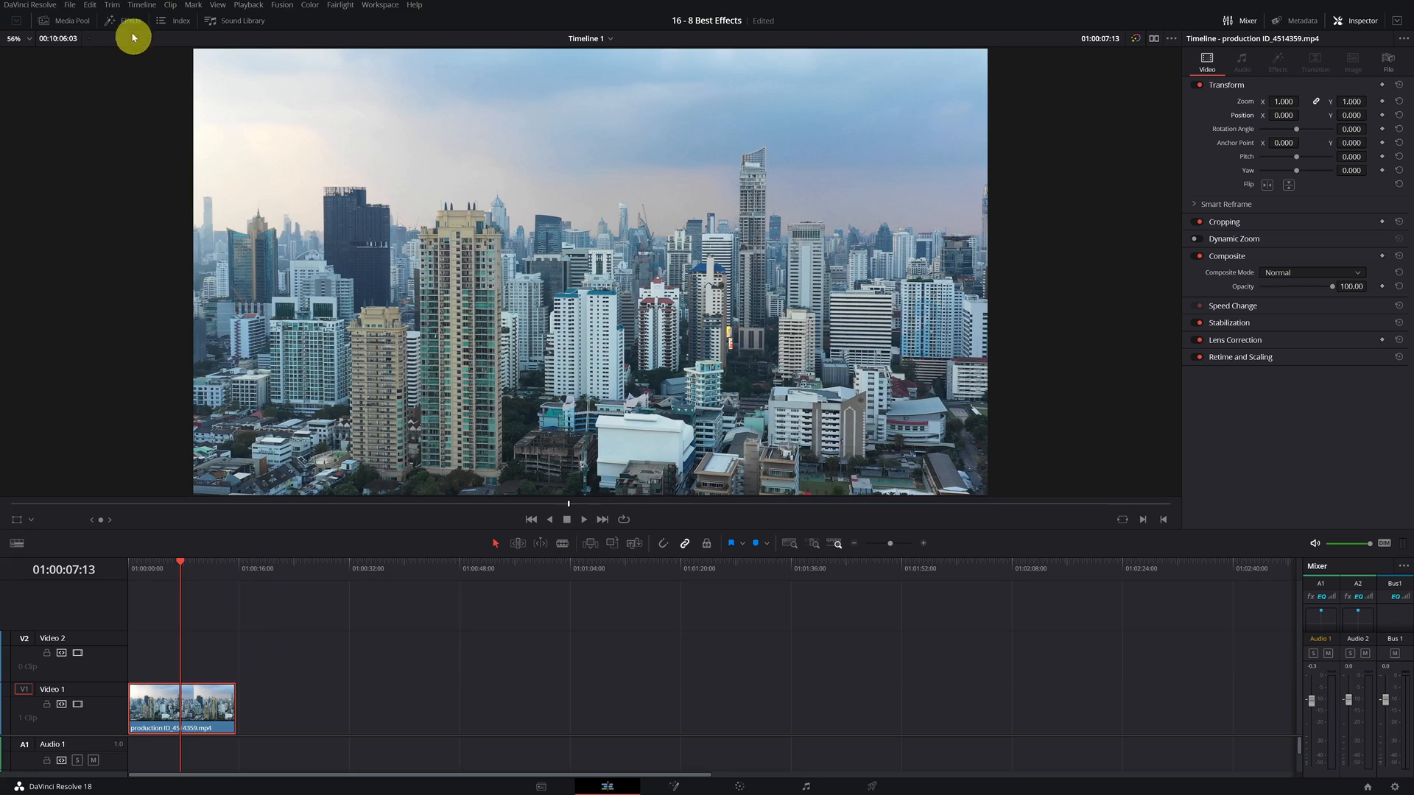
Step: Apply Mirrors to the city clip via a 'mirro' search and adjust the first mirror's position
click(113, 21)
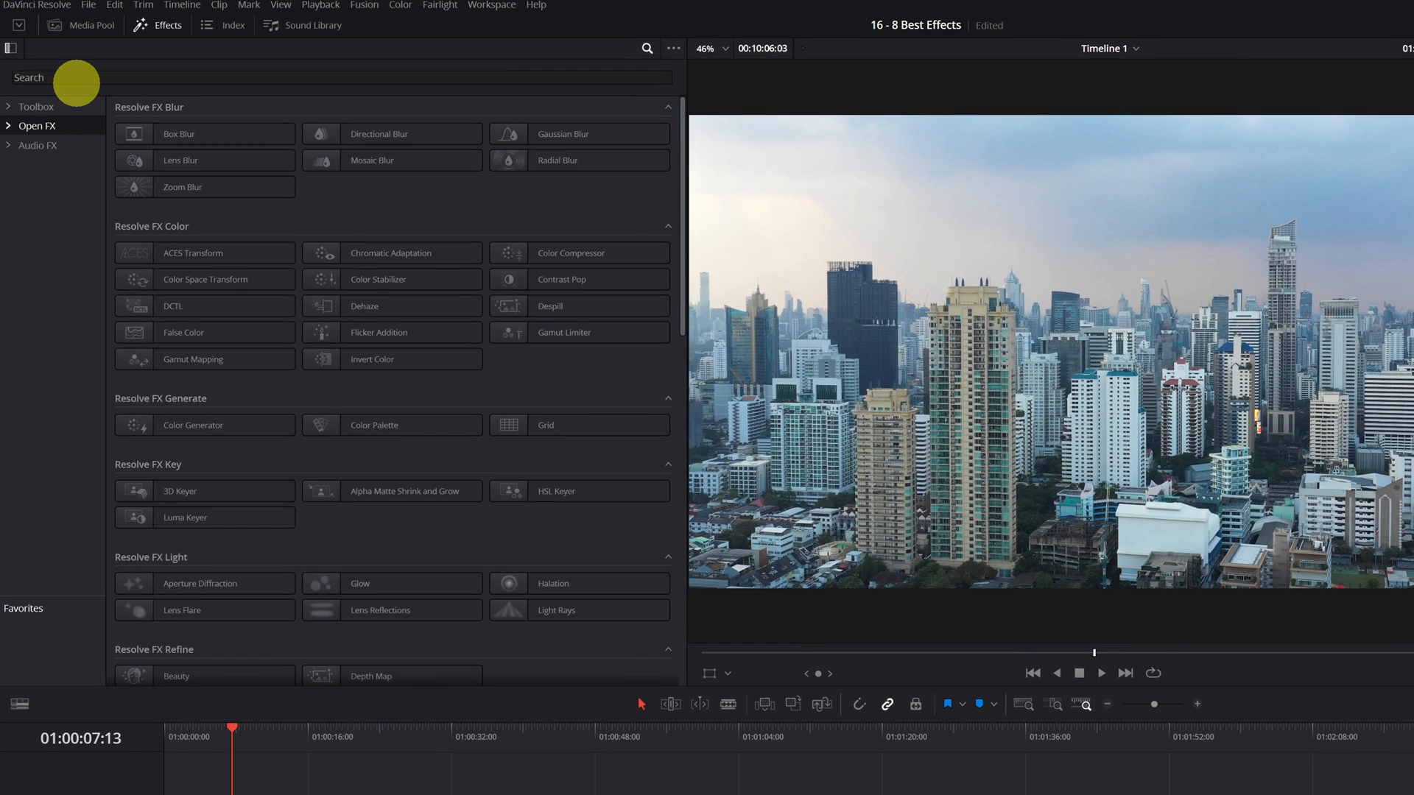
text(mirro)
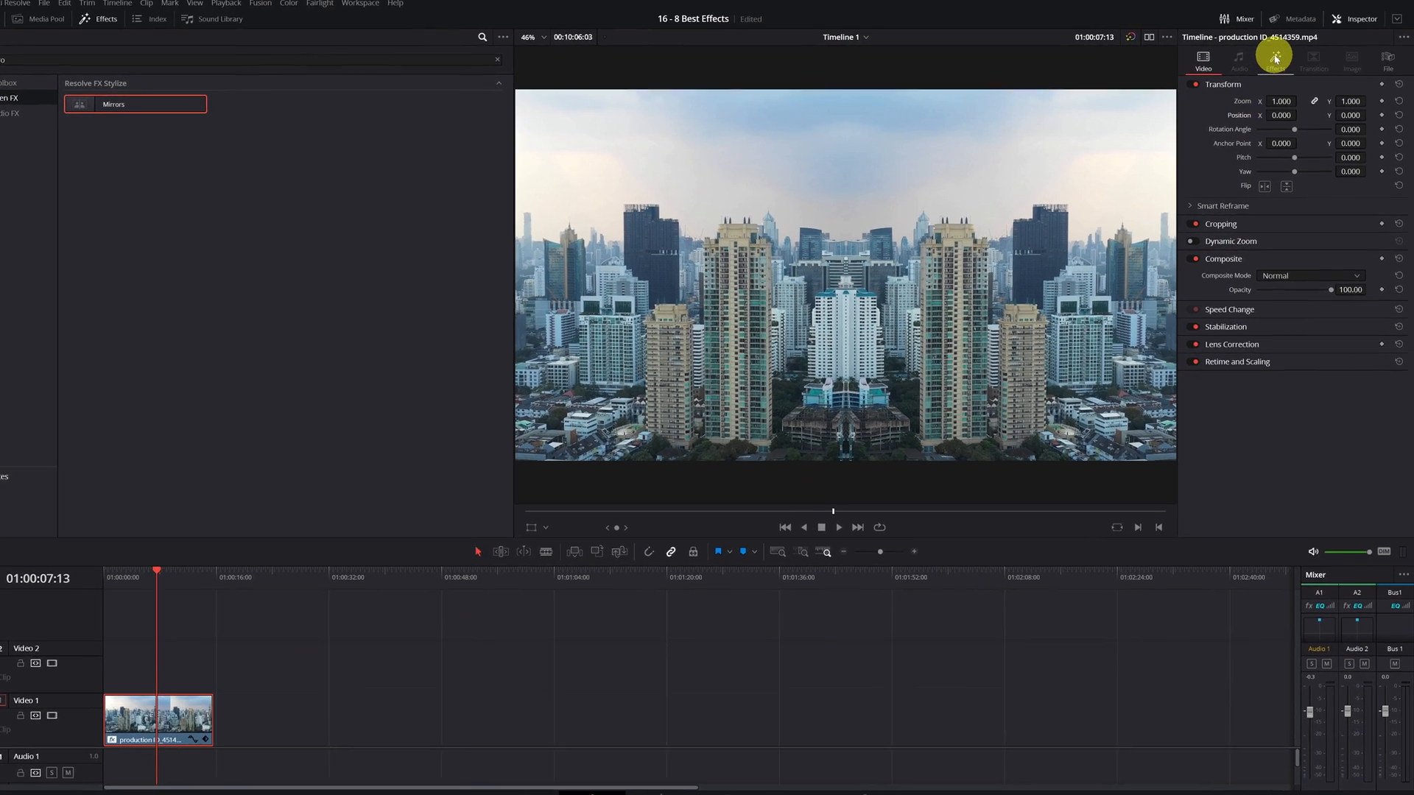
click(1278, 59)
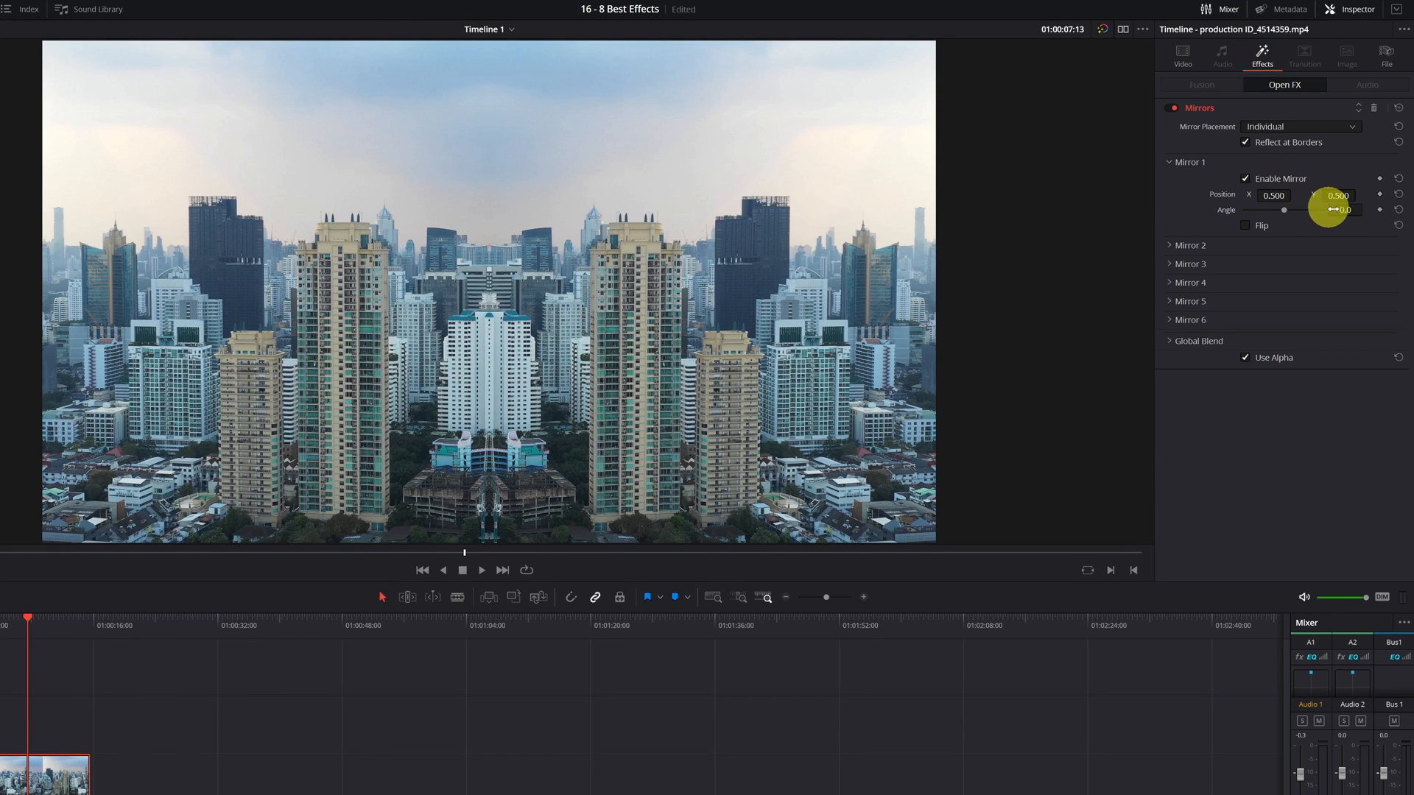
drag(1327, 209, 1311, 215)
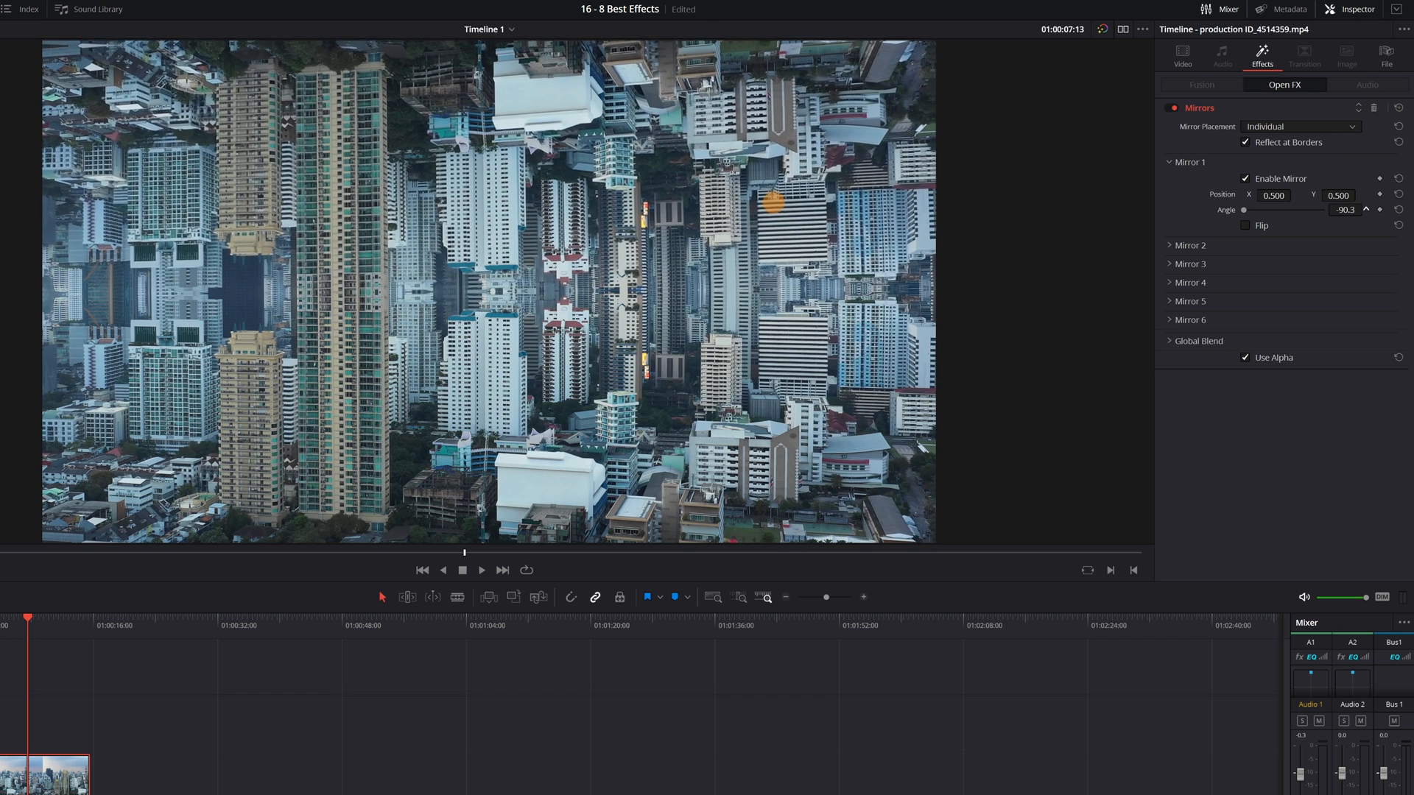
Step: Lower Transform Position Y to about -638 so a sky band runs through the middle
click(1181, 53)
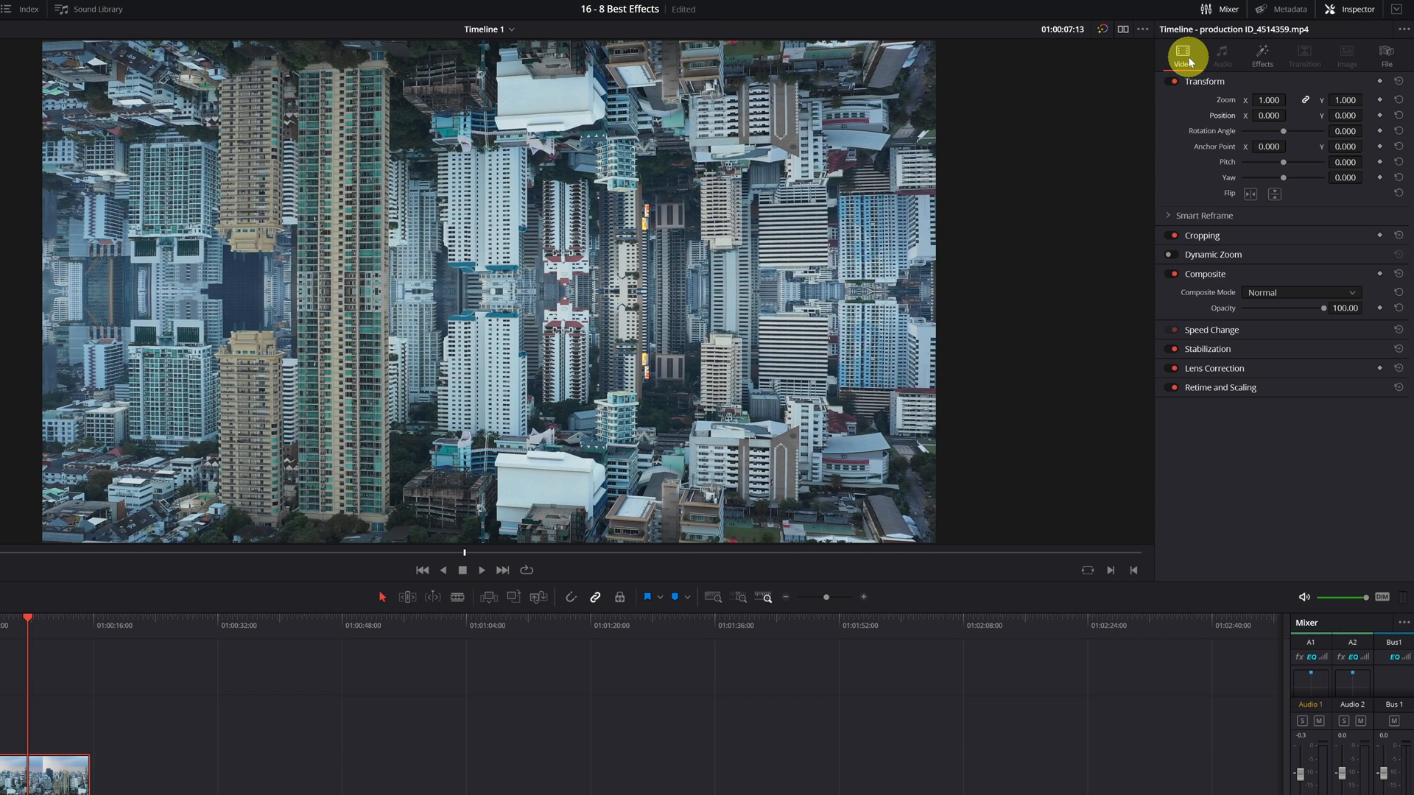
mouse_move(1226, 116)
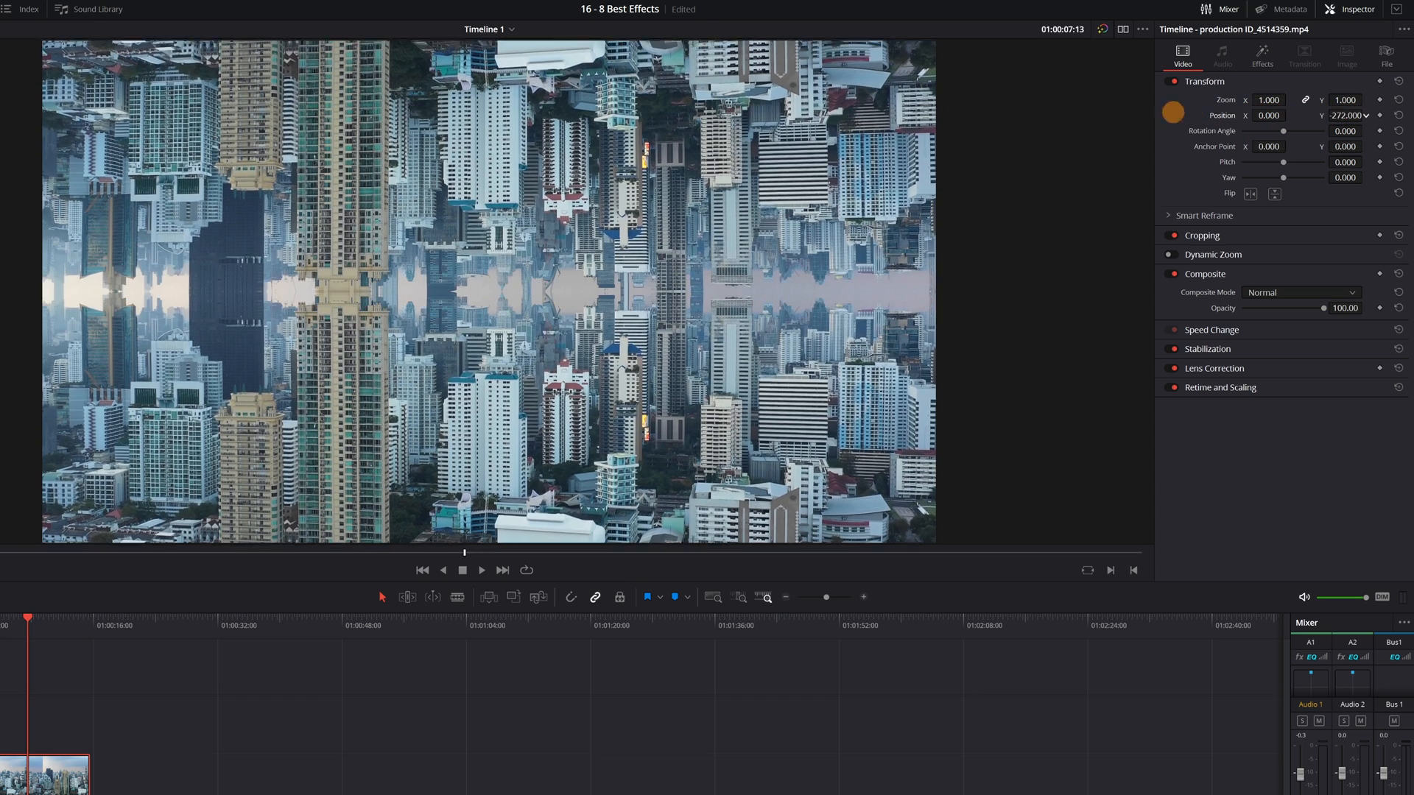
click(482, 570)
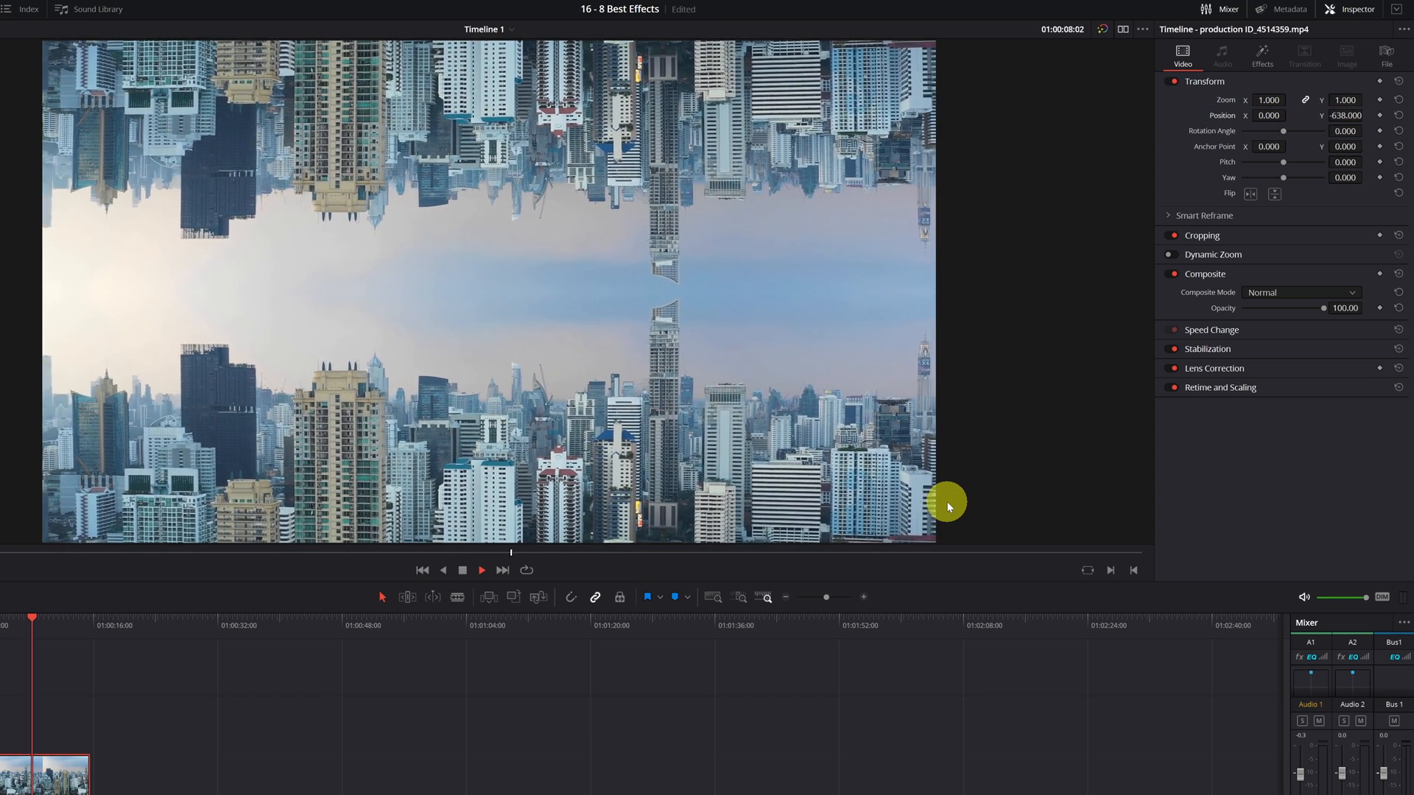
click(482, 570)
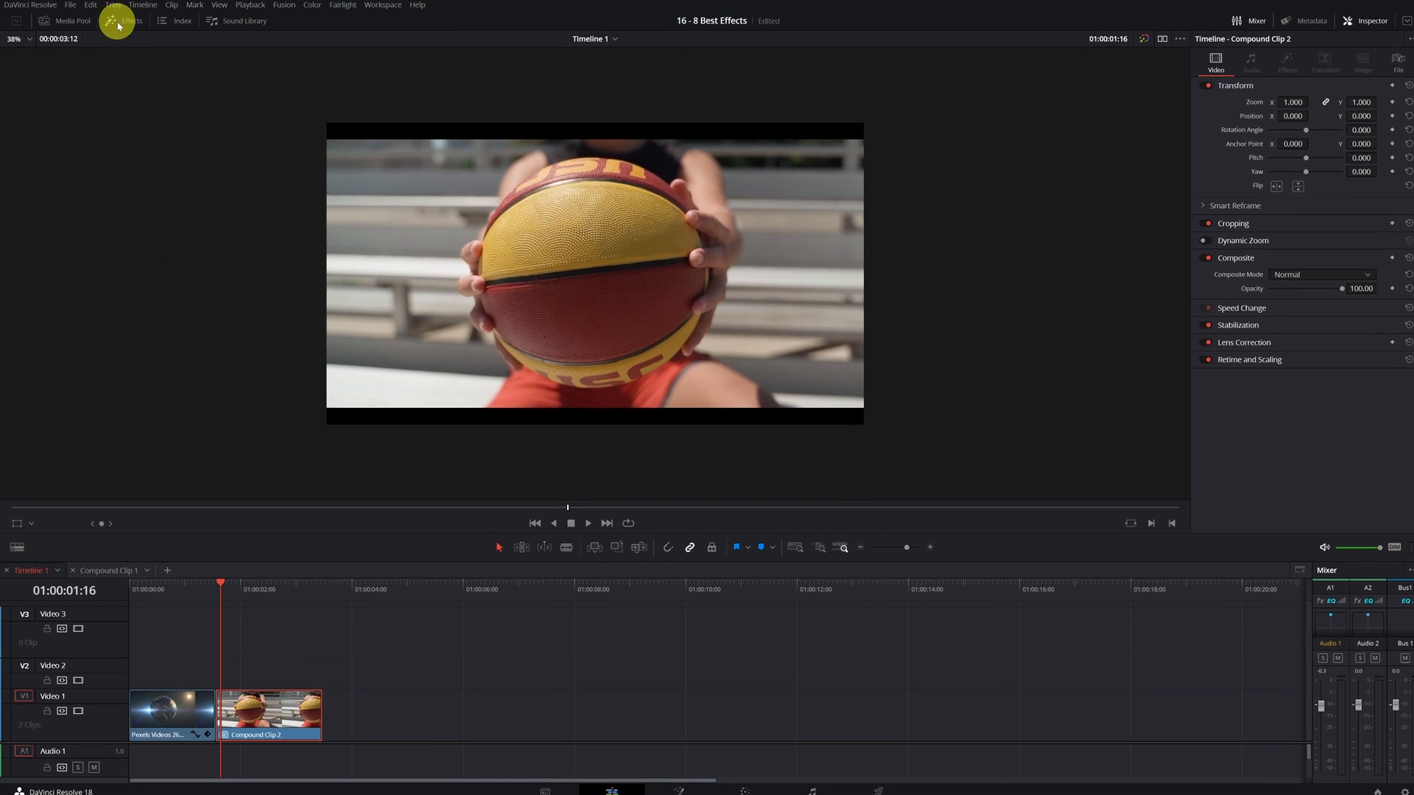
Step: Show the Effects Library and the context options for Compound Clip 2 on the timeline
click(115, 22)
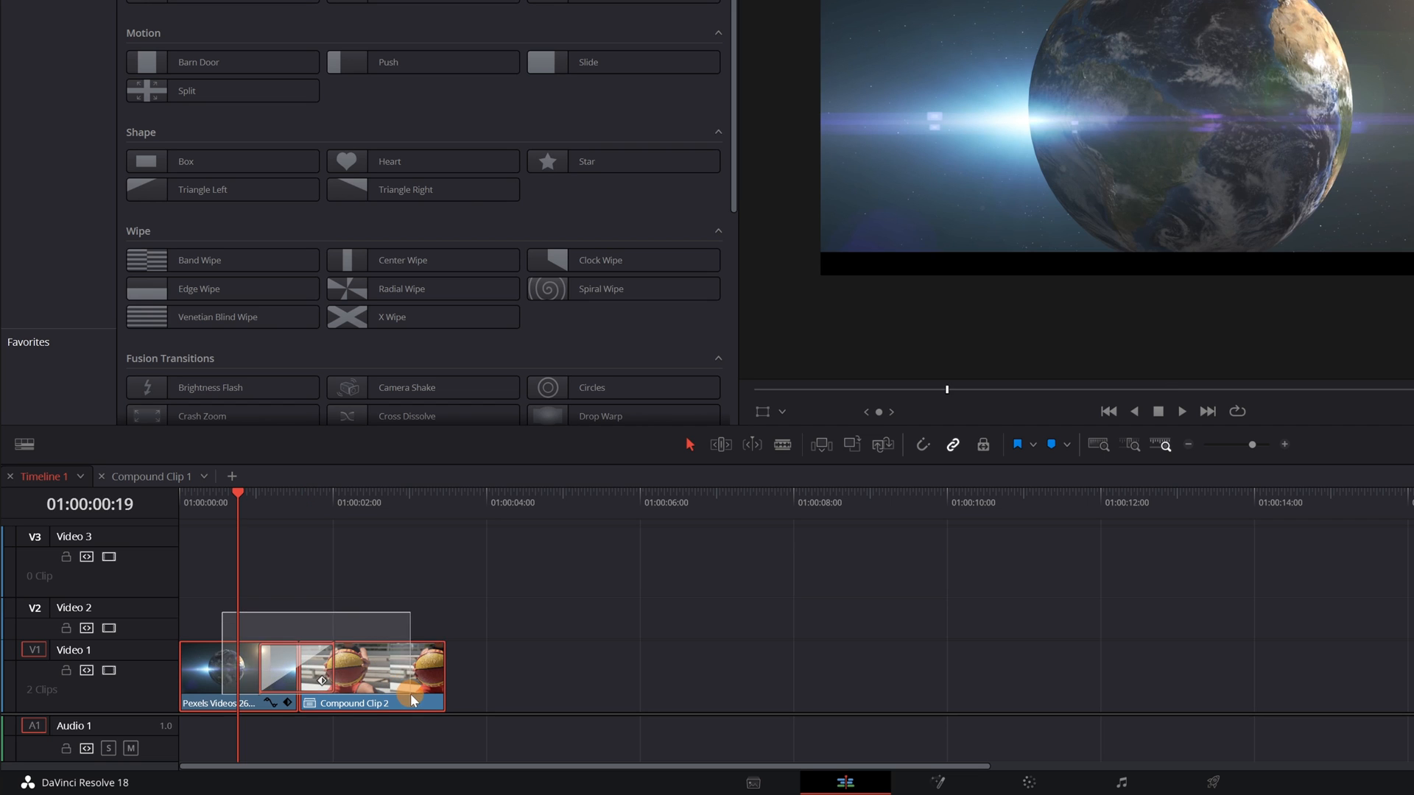
right_click(413, 698)
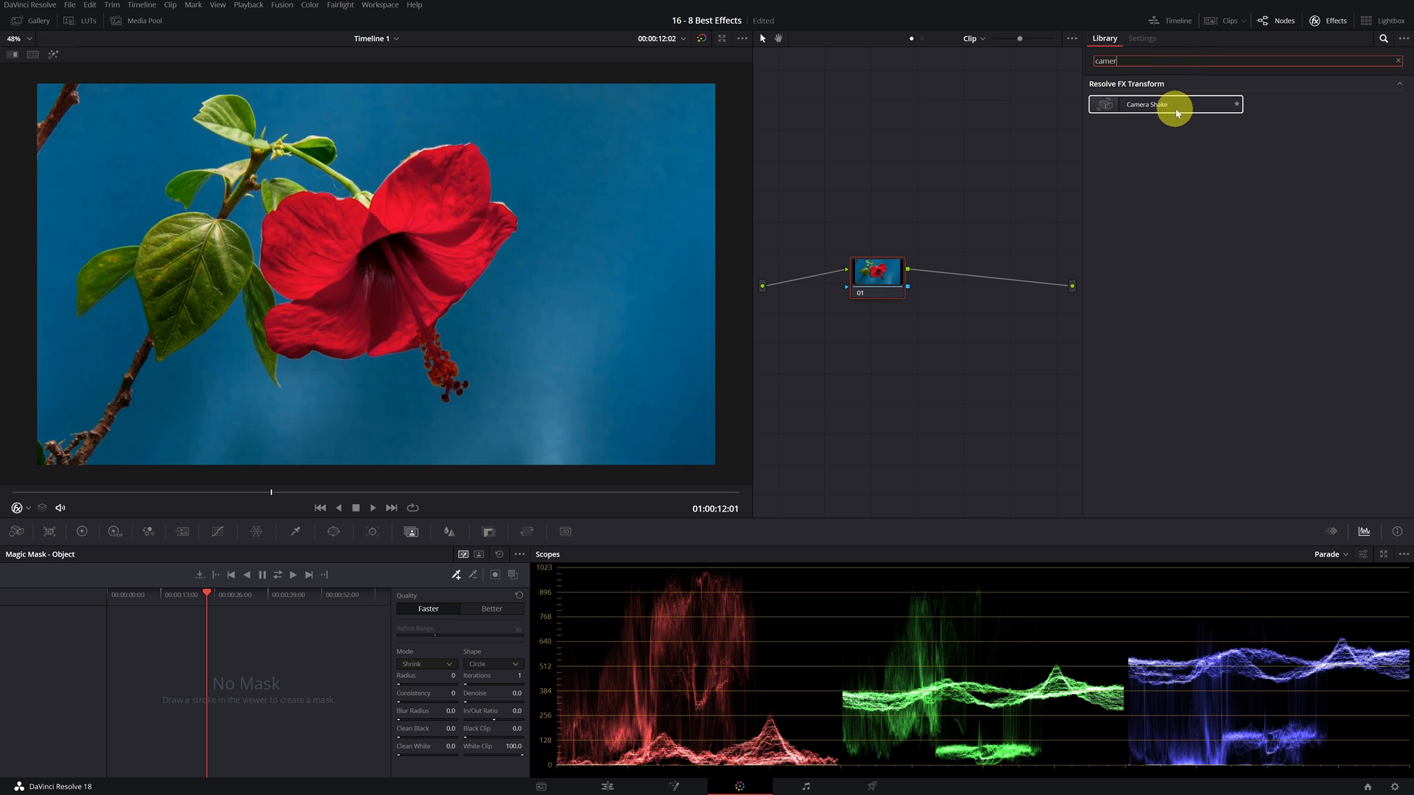
Step: Drop Camera Shake onto the hibiscus clip's node 01 and adjust its Motion Scale
drag(1146, 103, 880, 275)
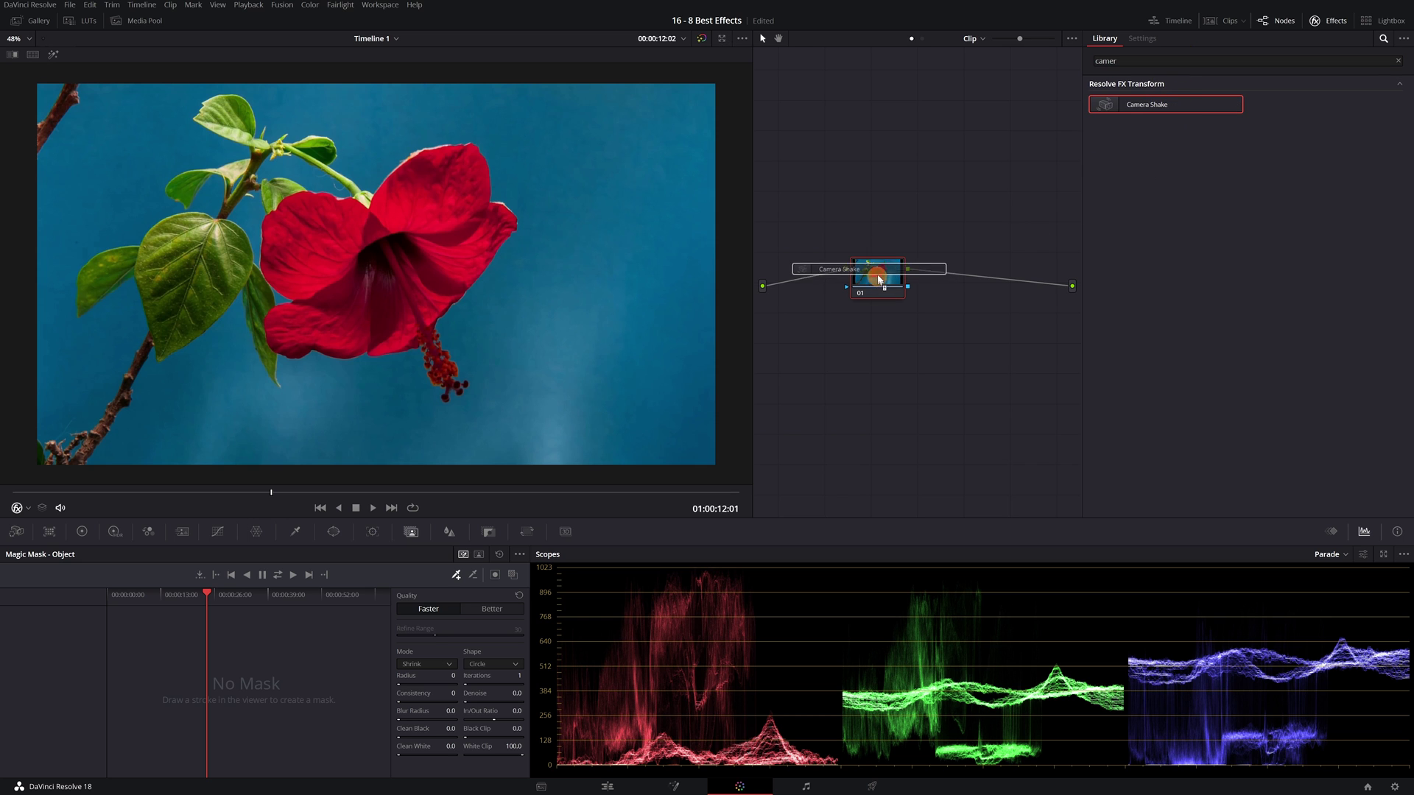
click(1141, 38)
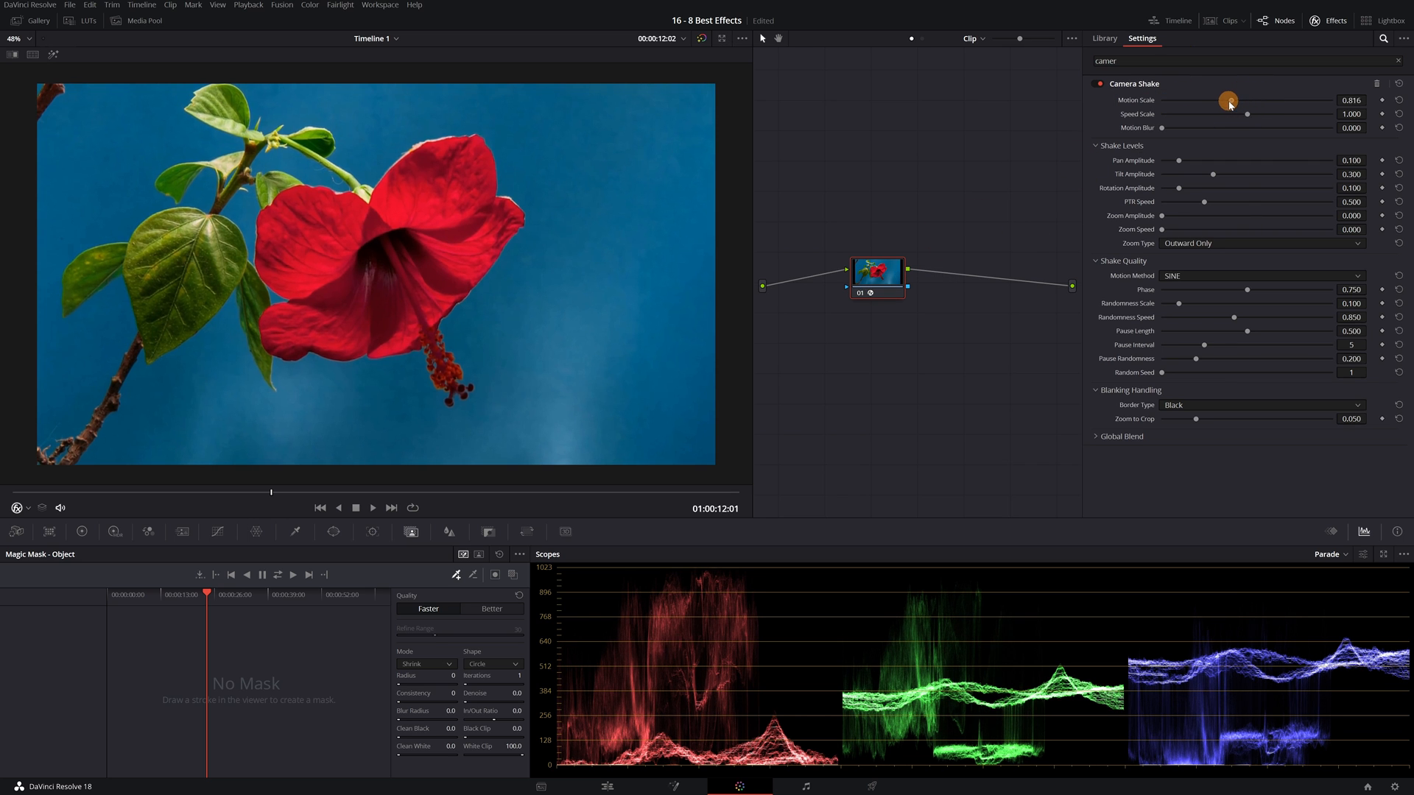
drag(1244, 114, 1210, 113)
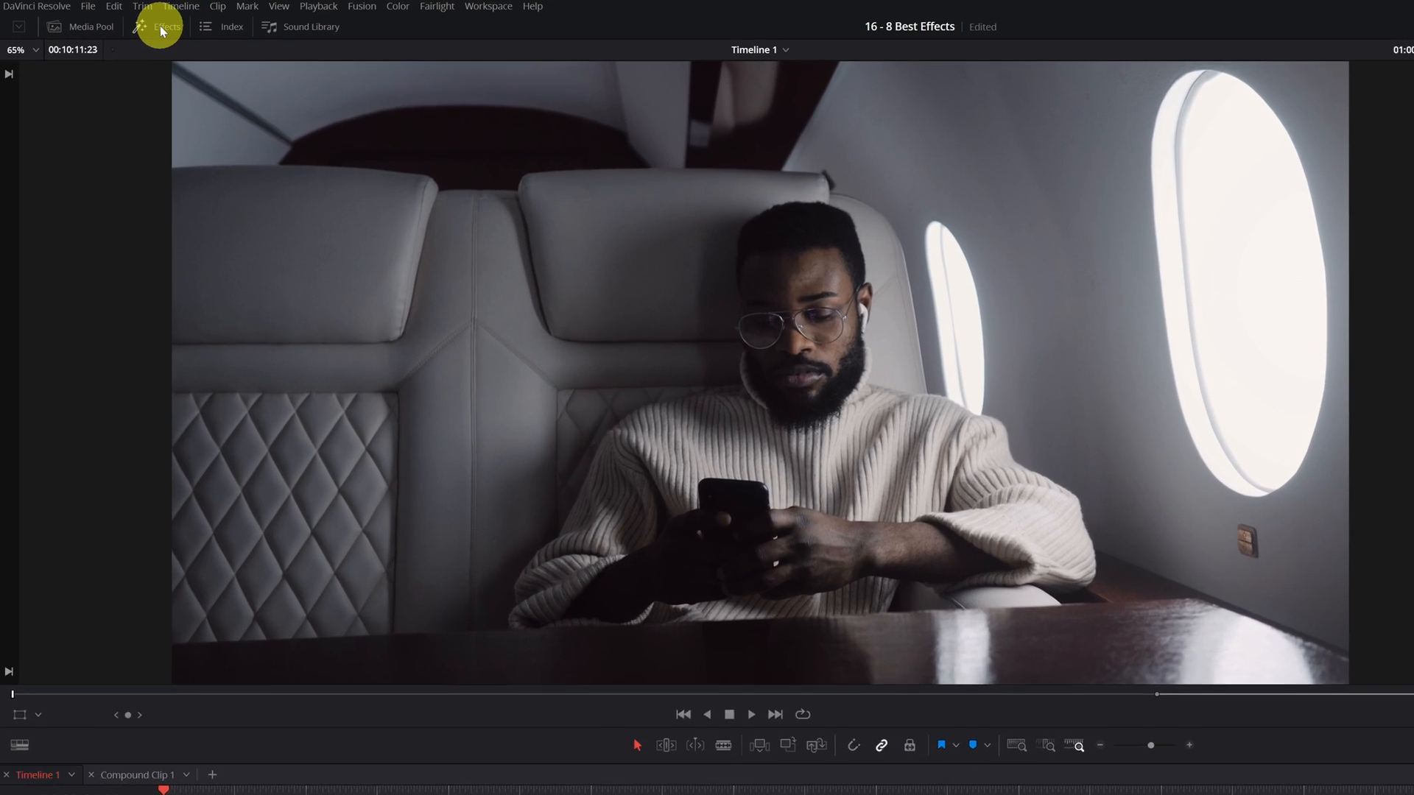
Step: Search Open FX for 'light' and drop Light Rays onto the airplane cabin clip
click(160, 26)
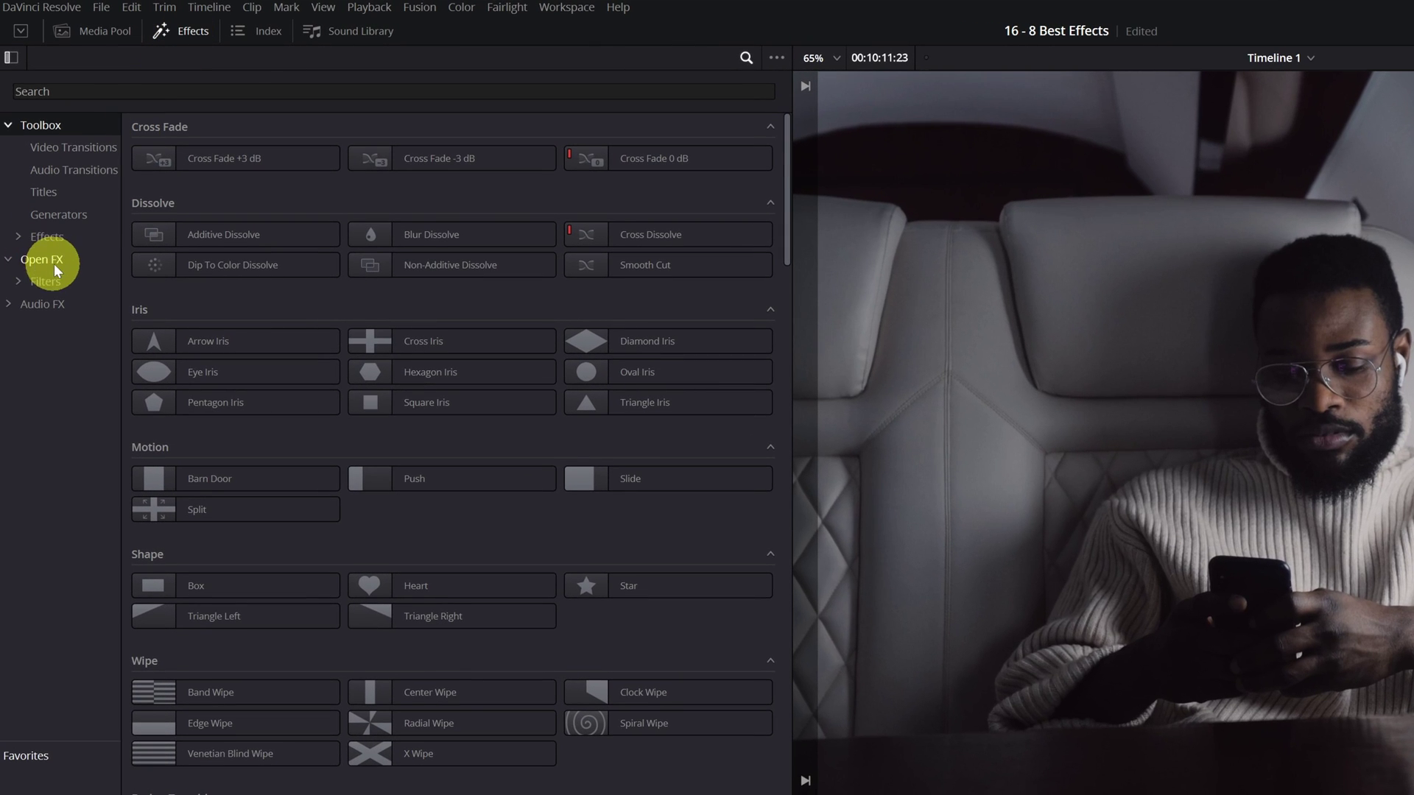
click(38, 259)
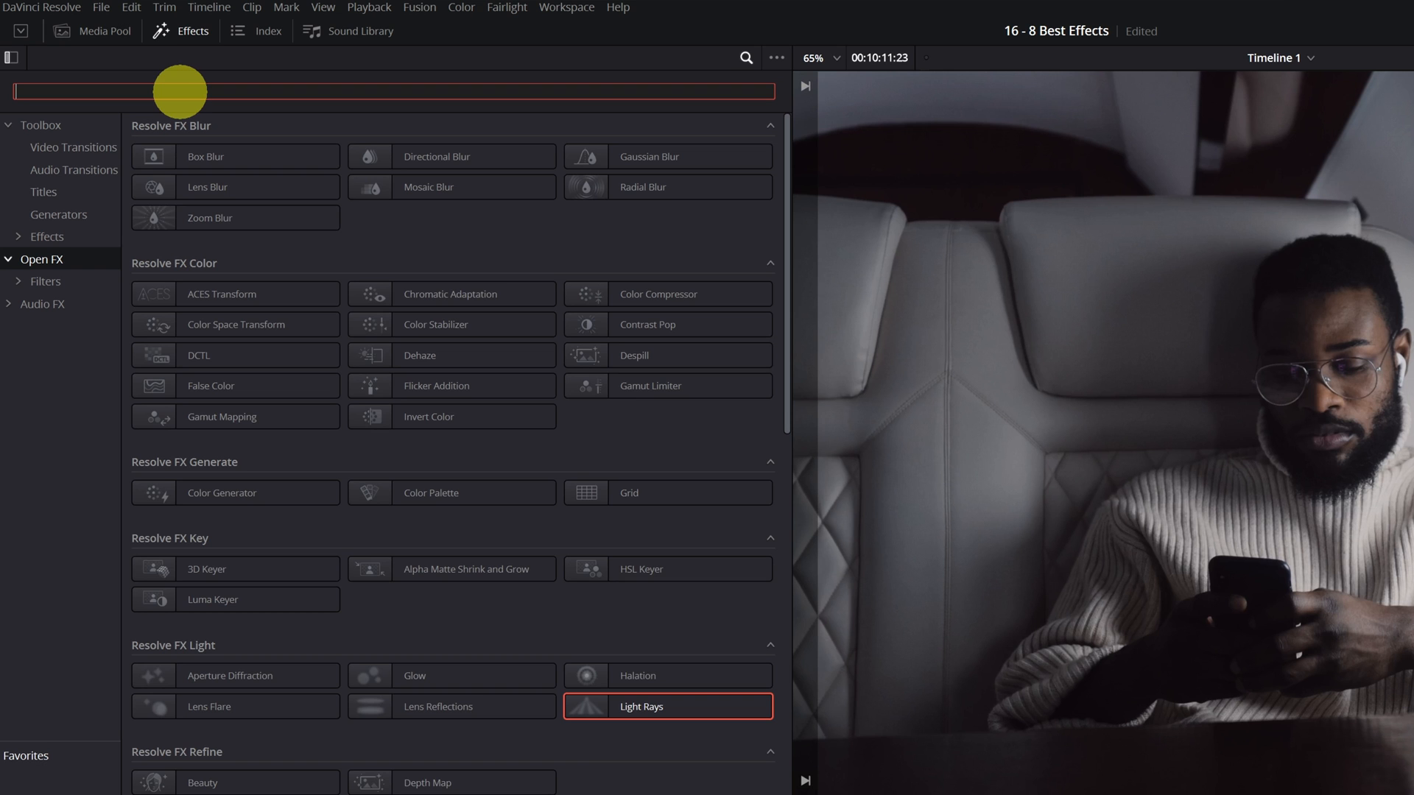
text(light)
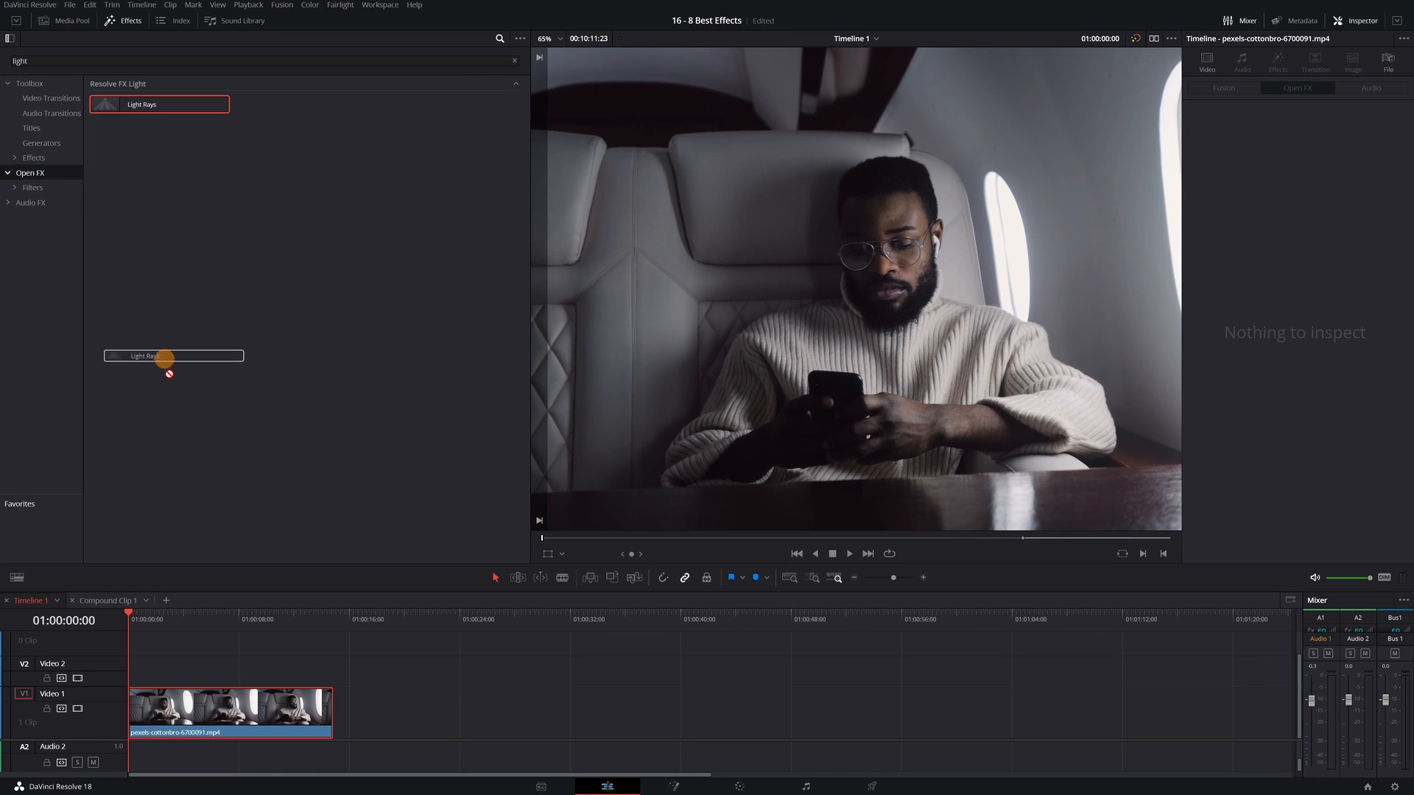
drag(173, 355, 230, 713)
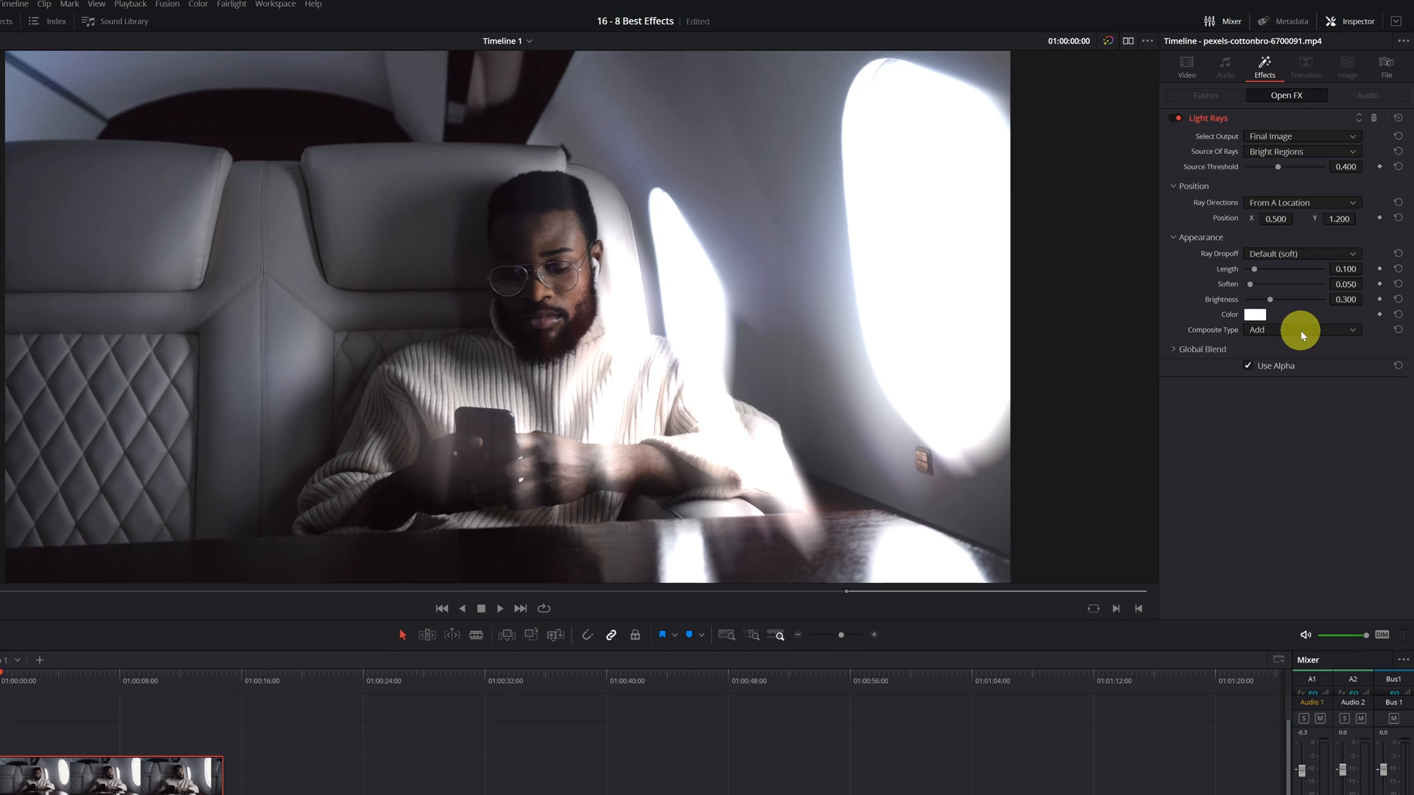
Step: Set the light rays' composite type to Screen, lower their brightness, and adjust their colour
click(1302, 330)
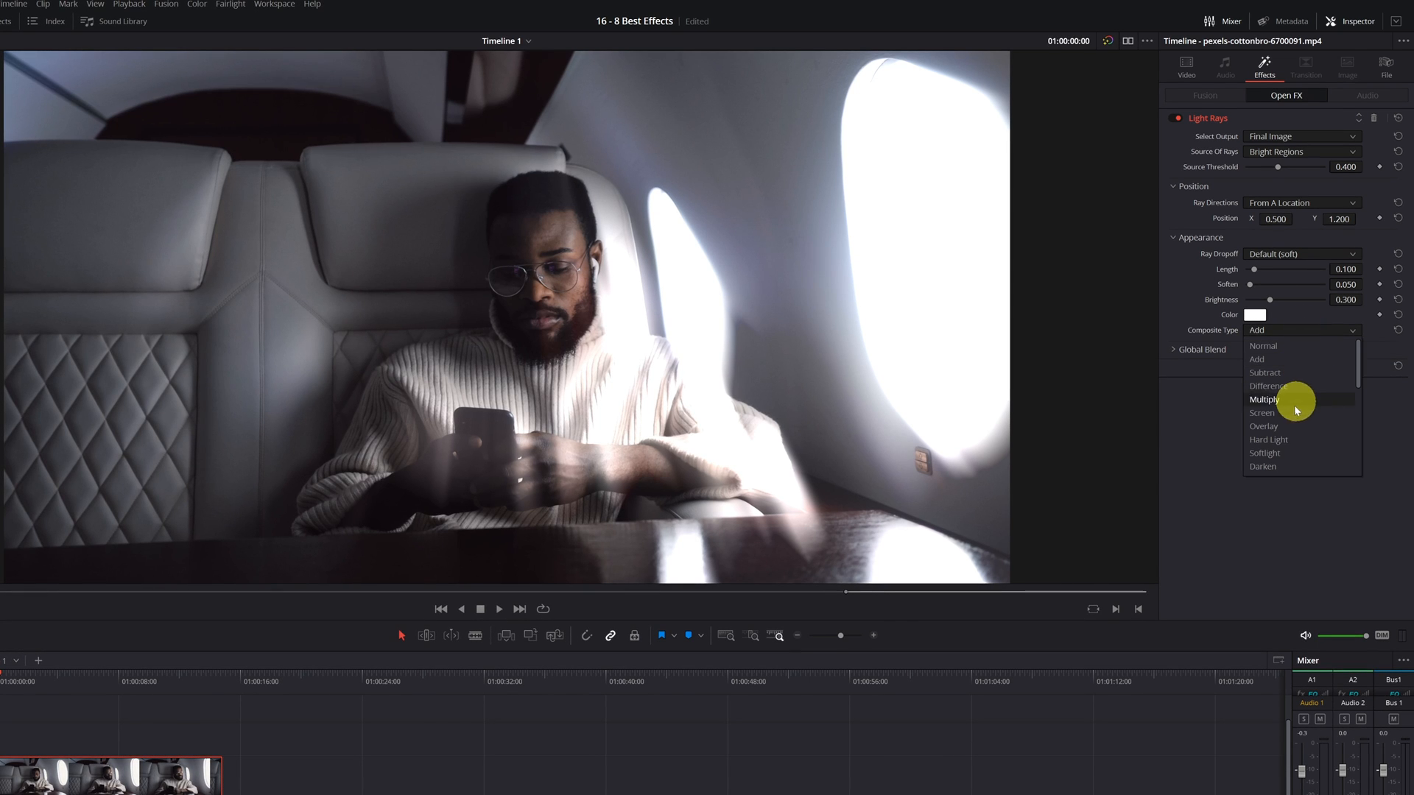
click(1261, 413)
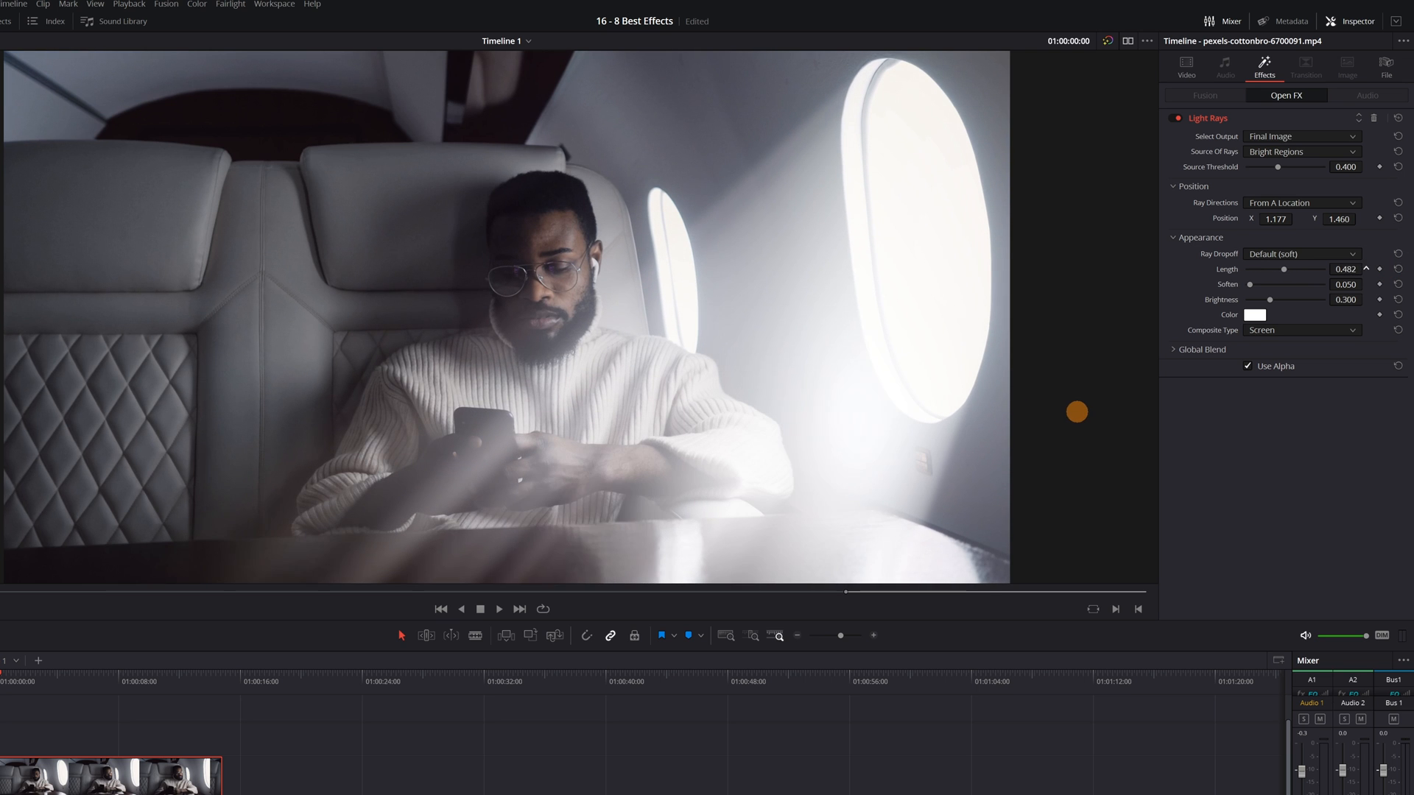
drag(1295, 299, 1326, 299)
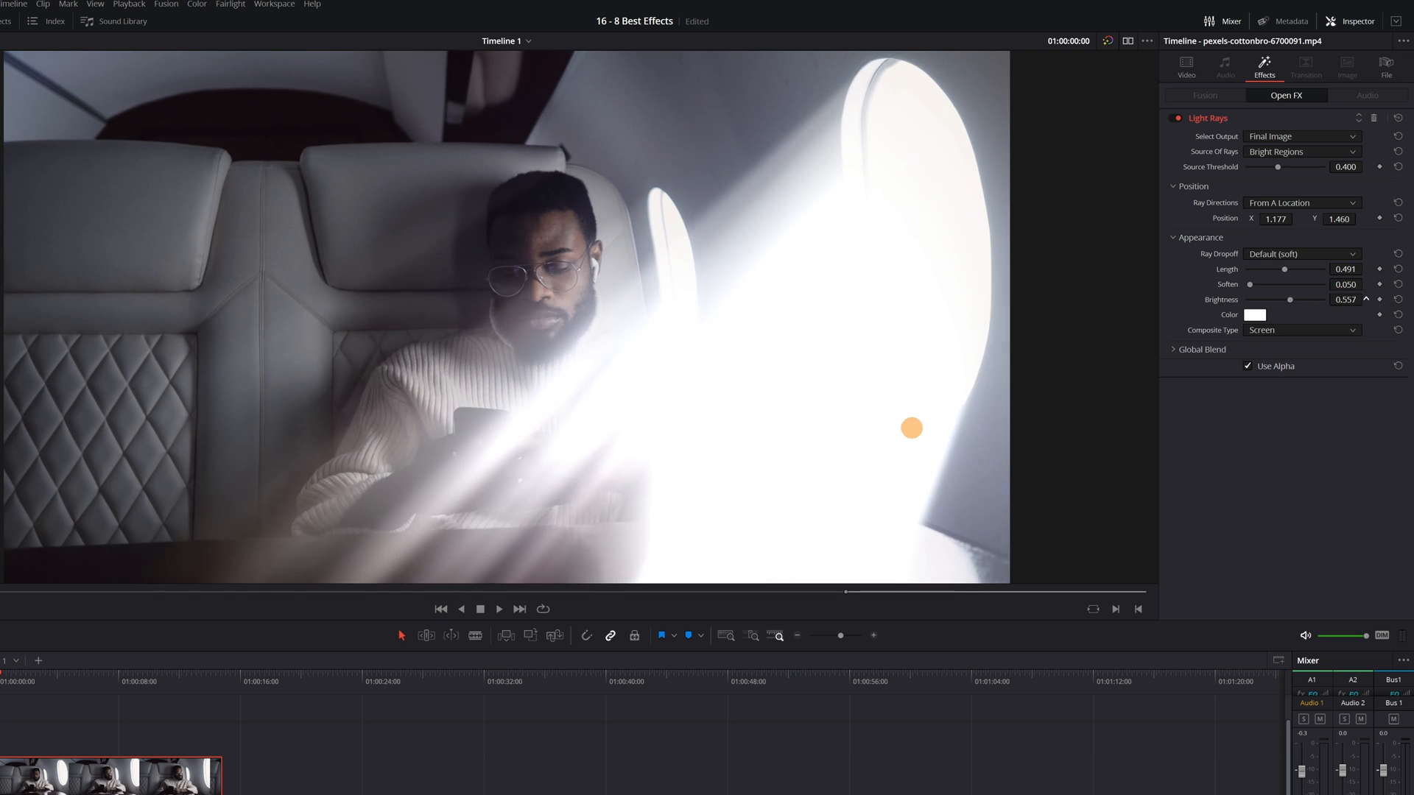
drag(1316, 299, 1262, 299)
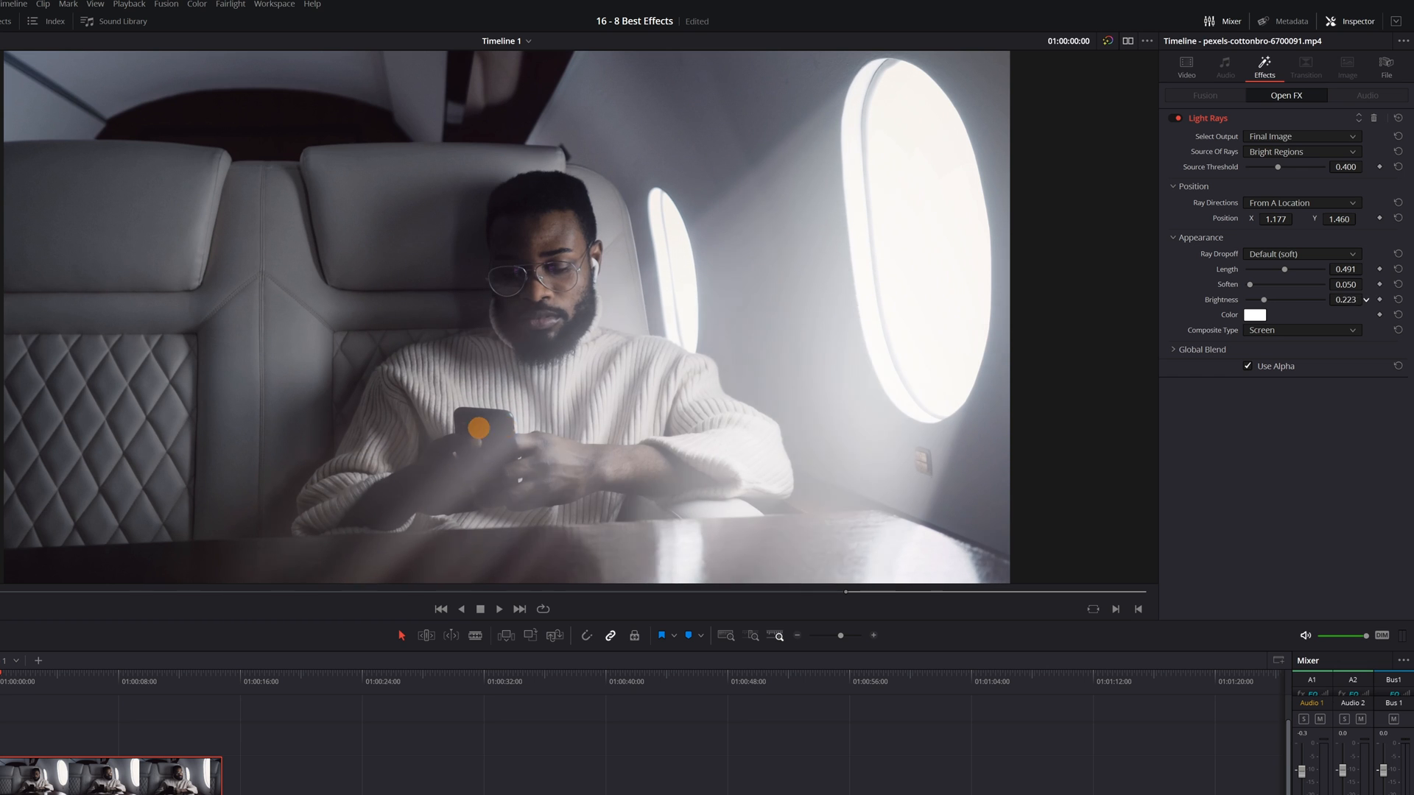
click(1255, 314)
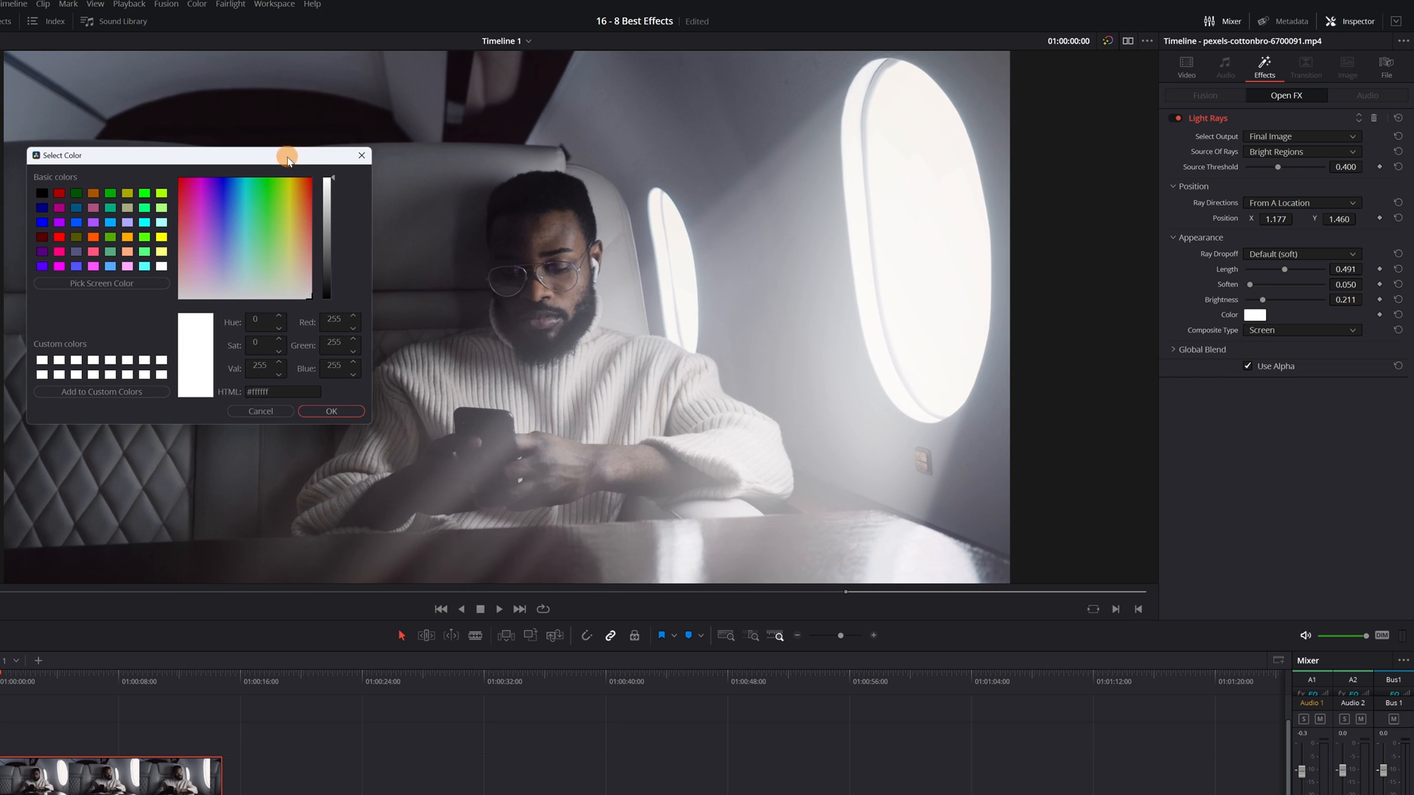
click(231, 242)
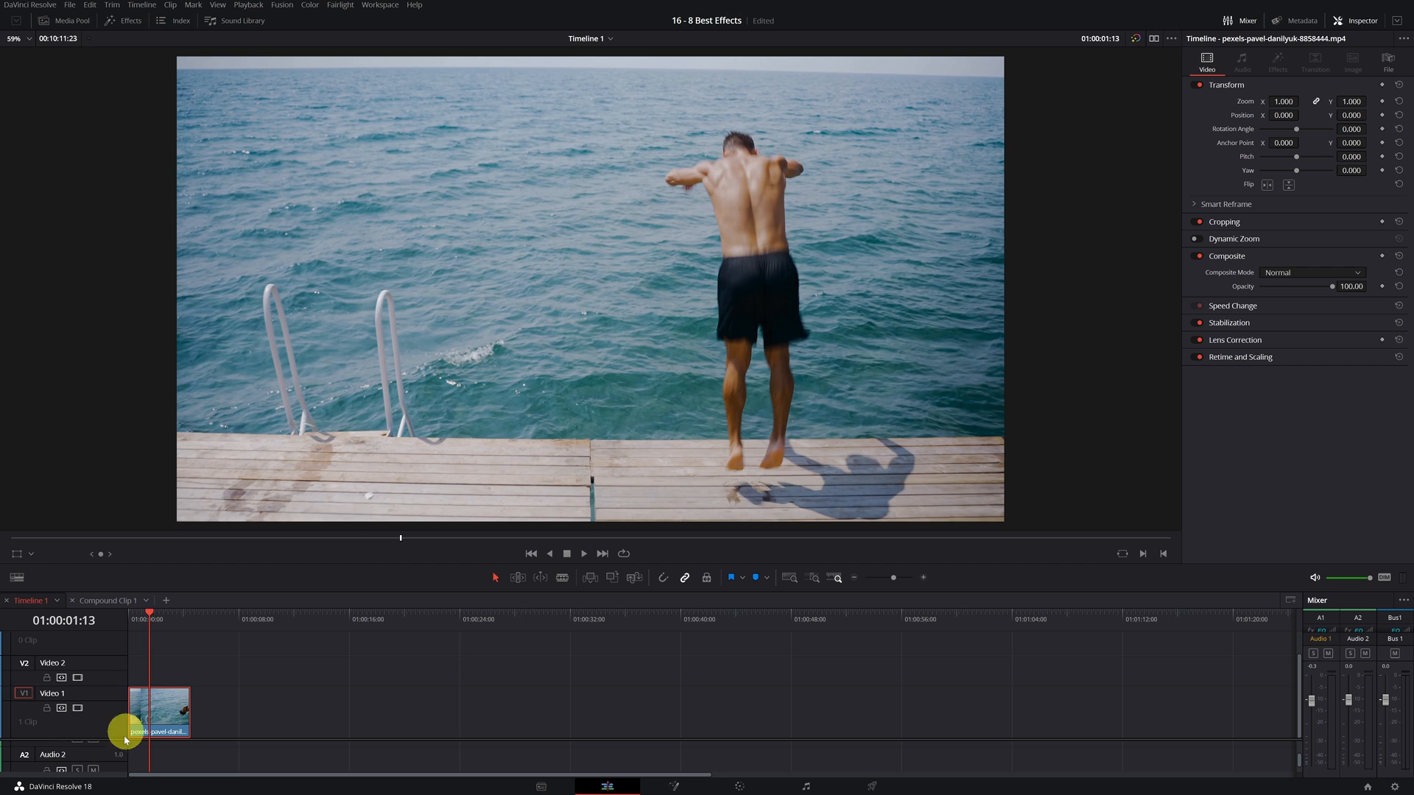
Step: Change the diving clip's speed to 35% so it stretches longer on the timeline
right_click(151, 719)
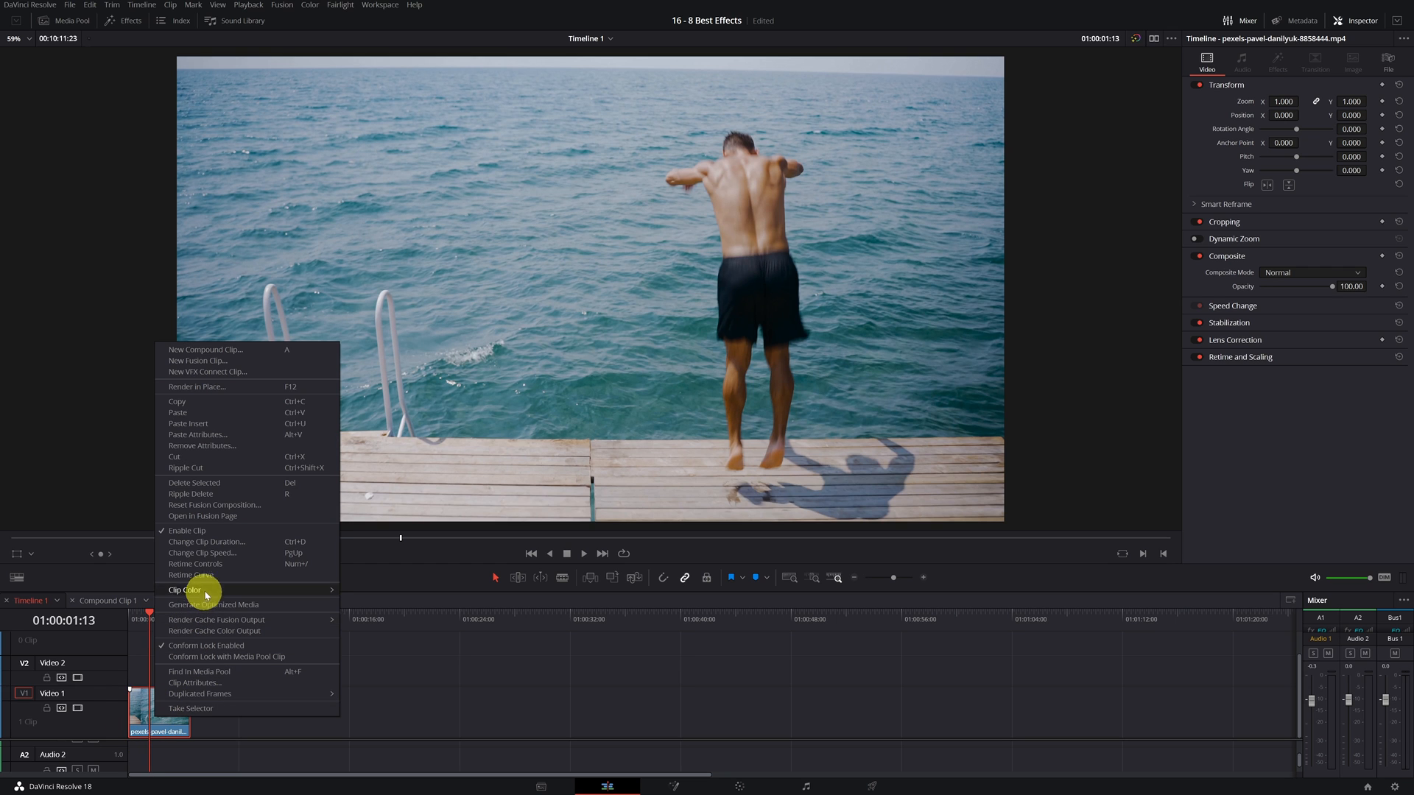
click(203, 553)
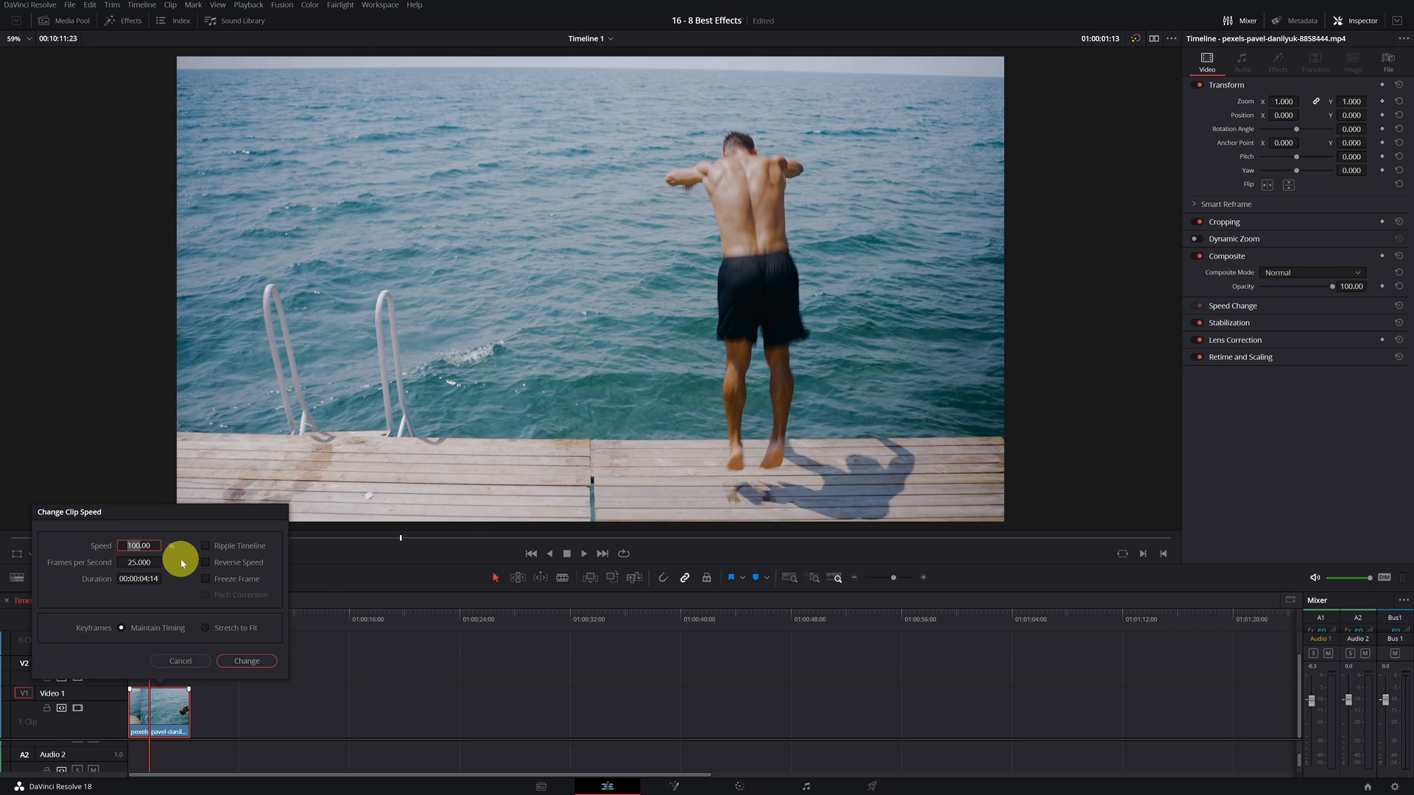
text(35.00)
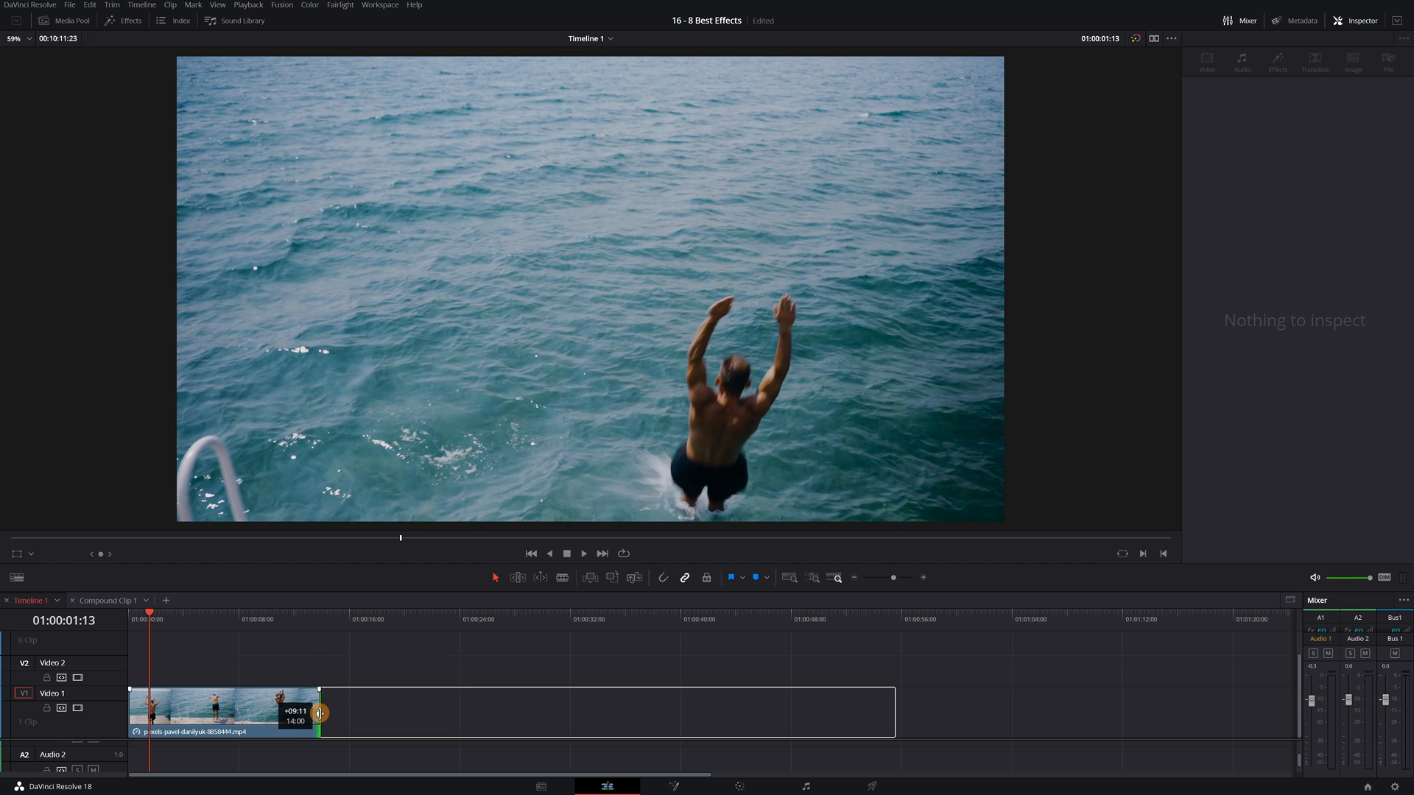
click(221, 713)
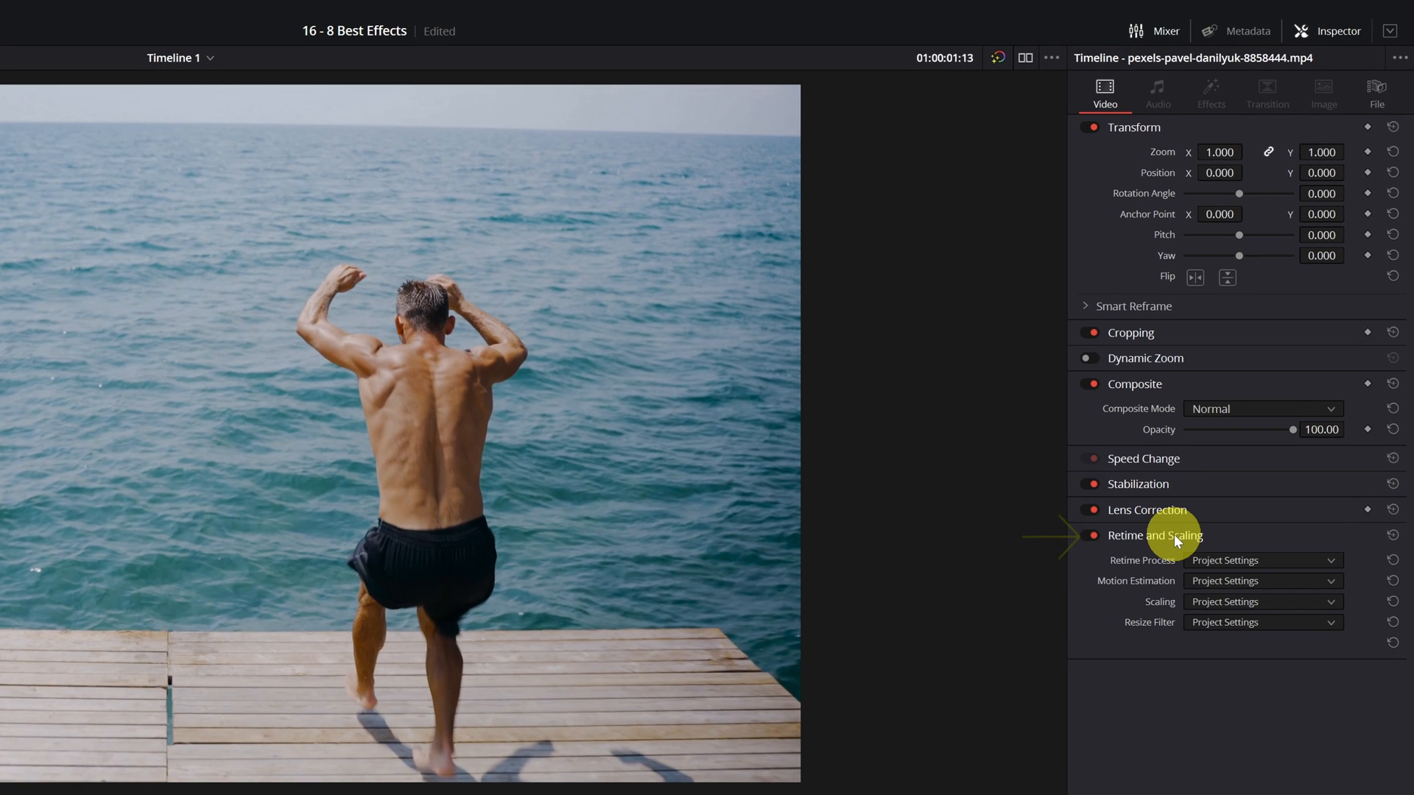
Step: Set the slowed diving clip's Retime Process to Optical Flow
click(1262, 560)
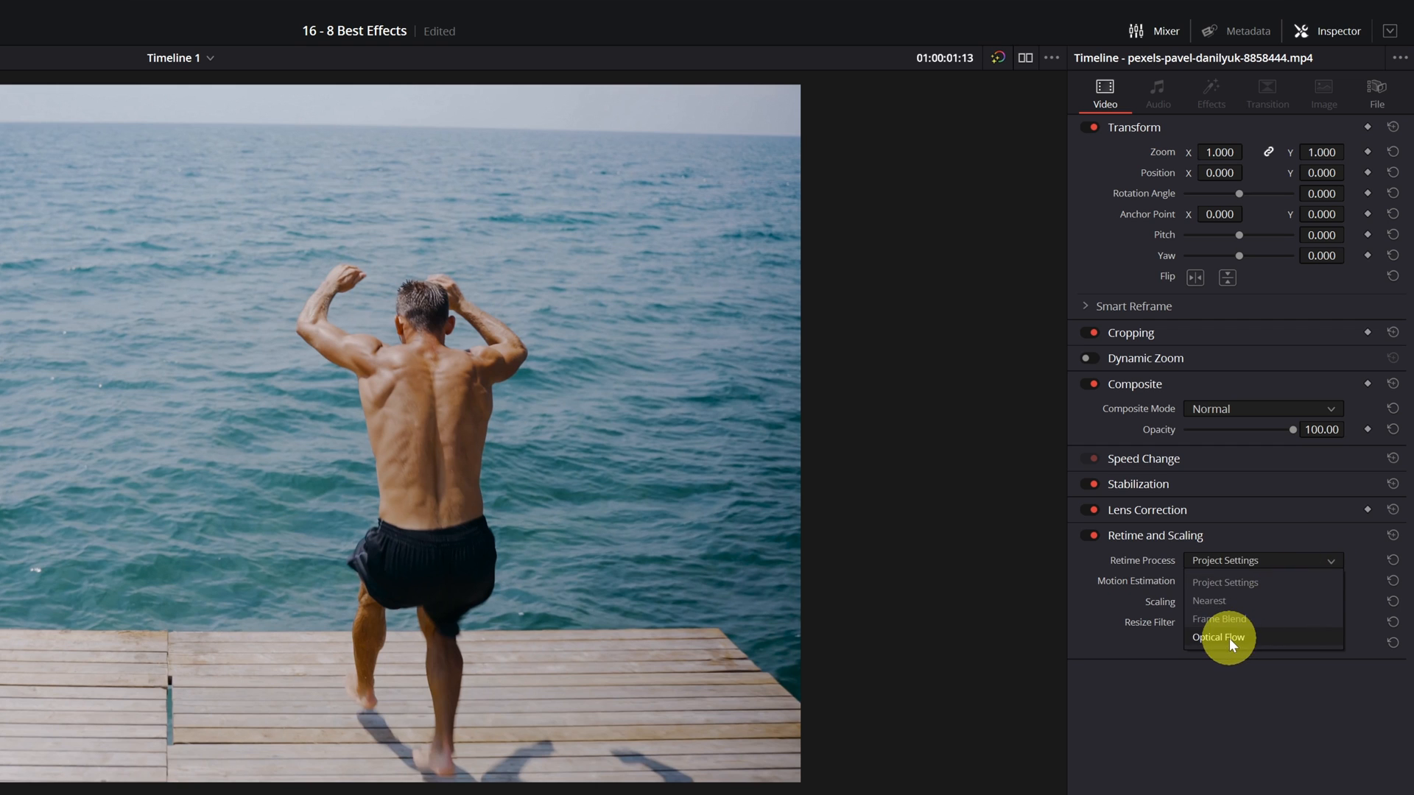
click(1219, 636)
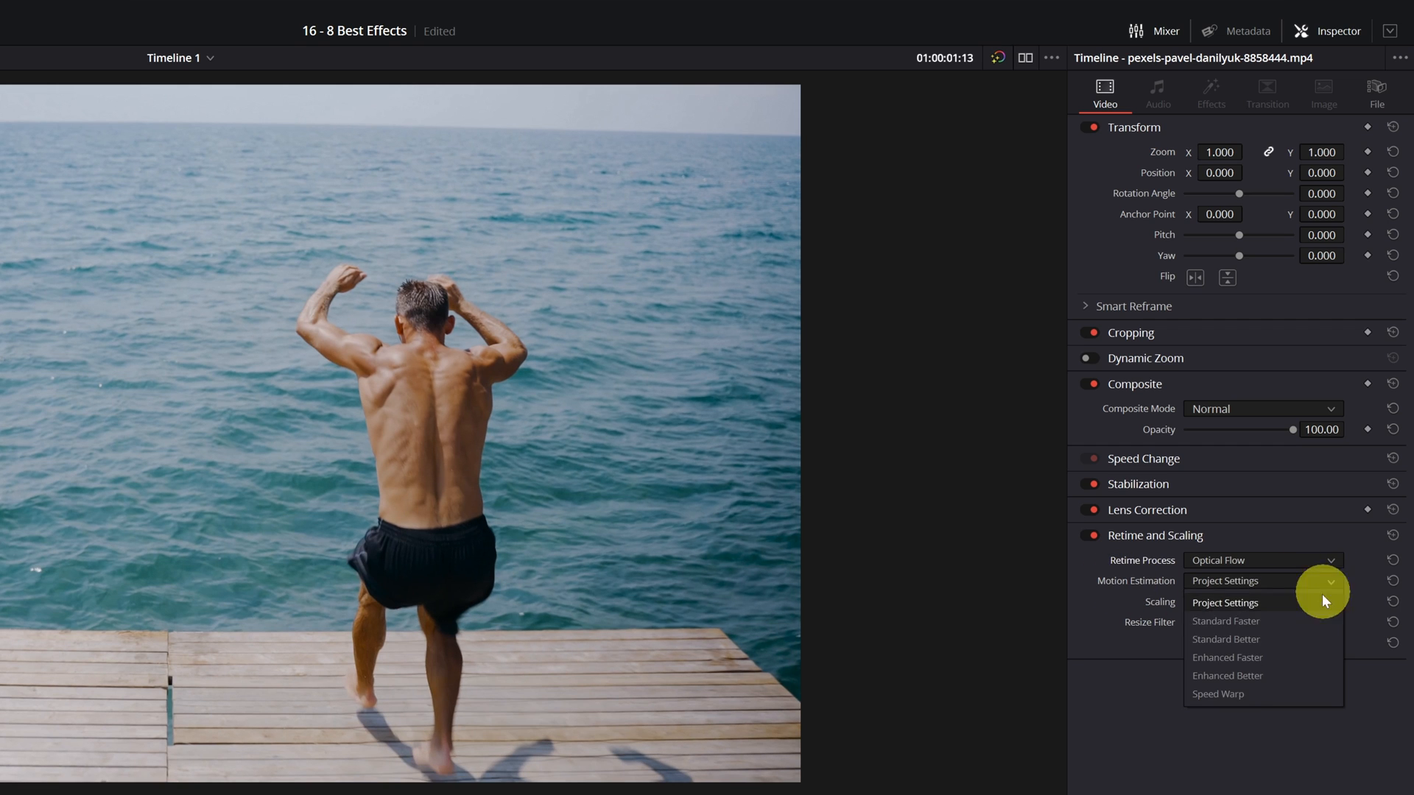
mouse_move(1249, 701)
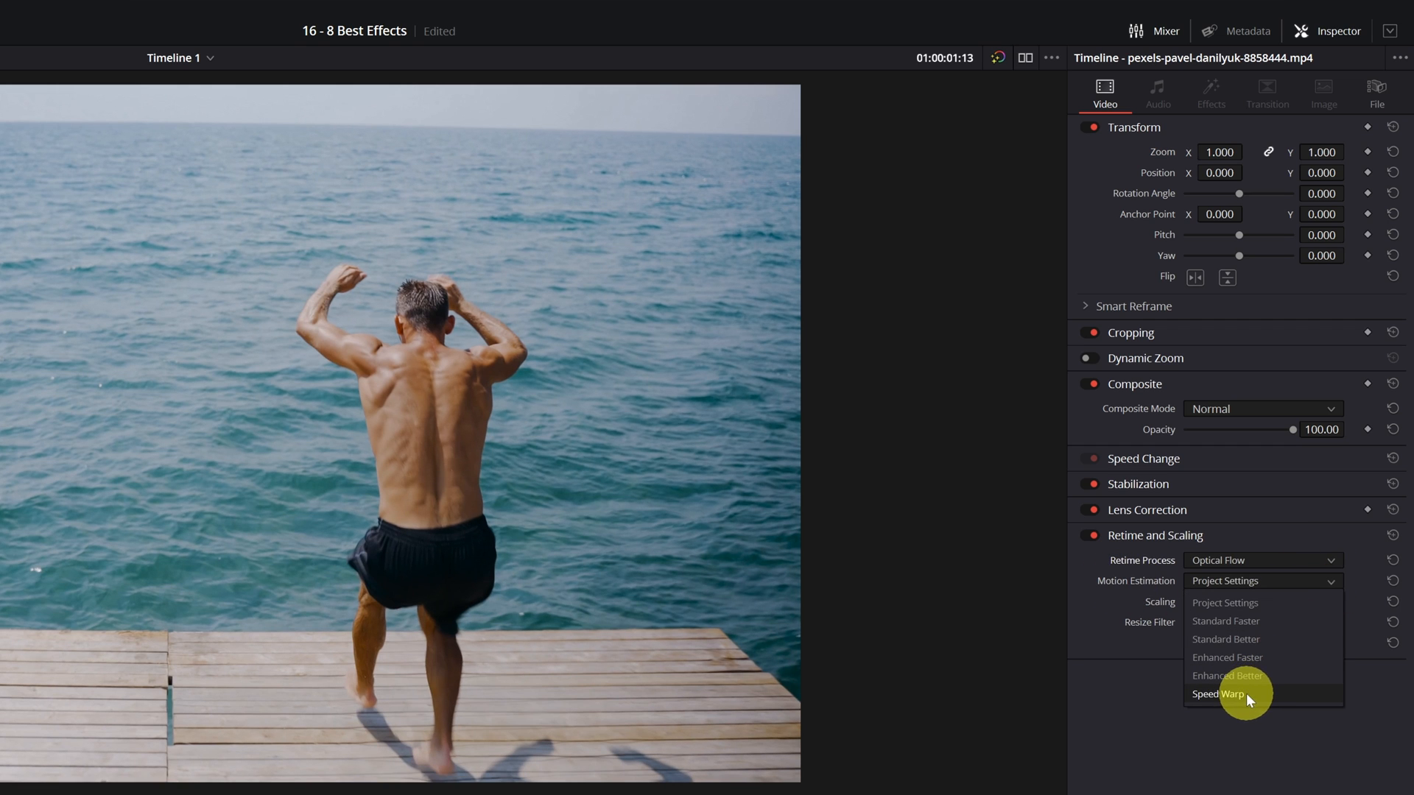